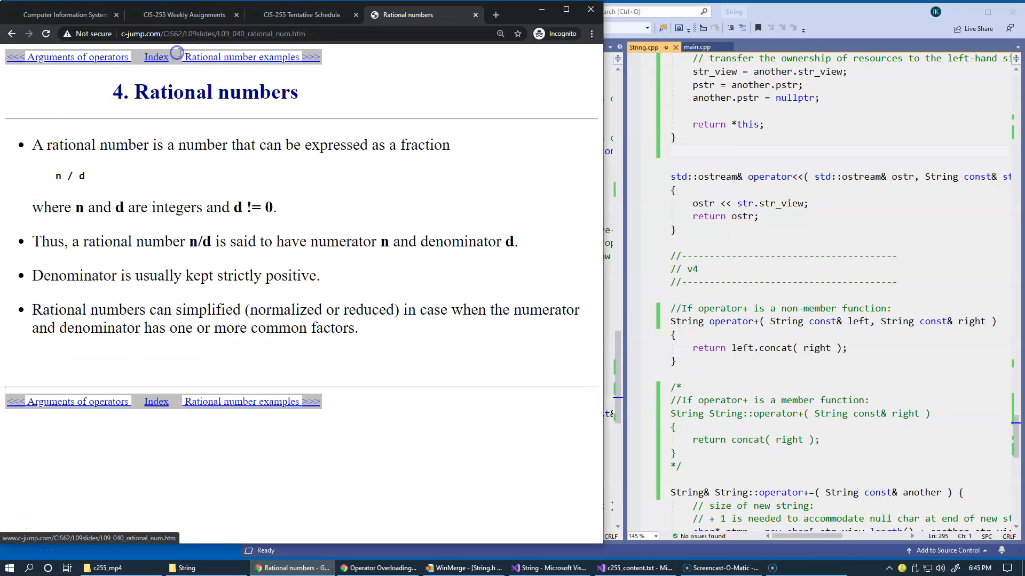
mouse_move(209, 225)
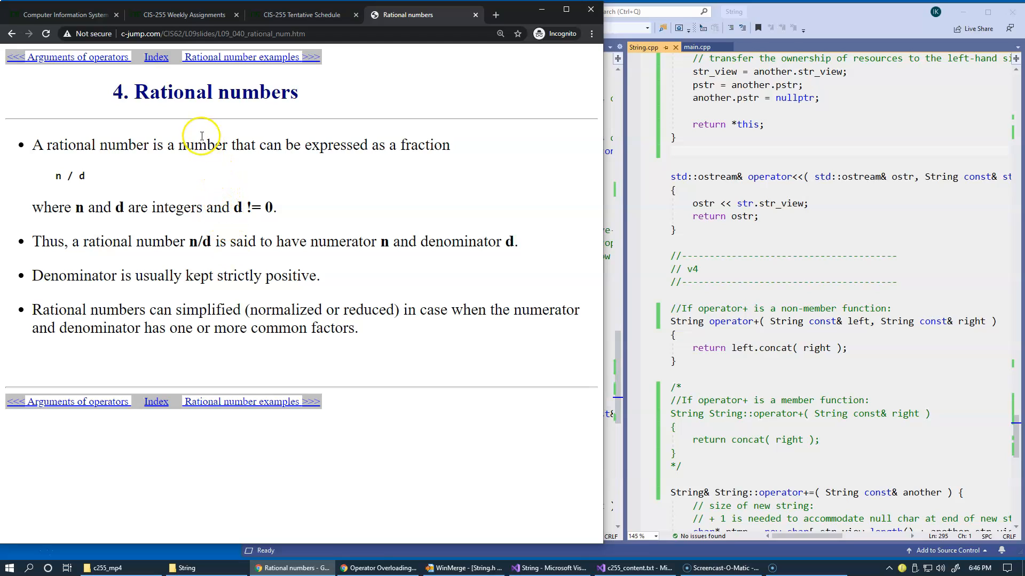
mouse_move(209, 160)
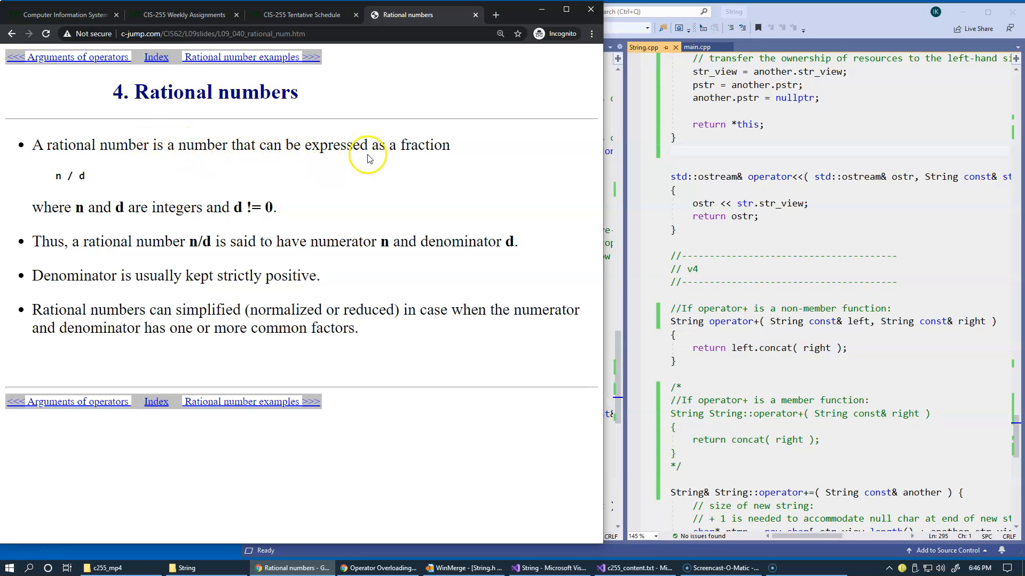
mouse_move(219, 233)
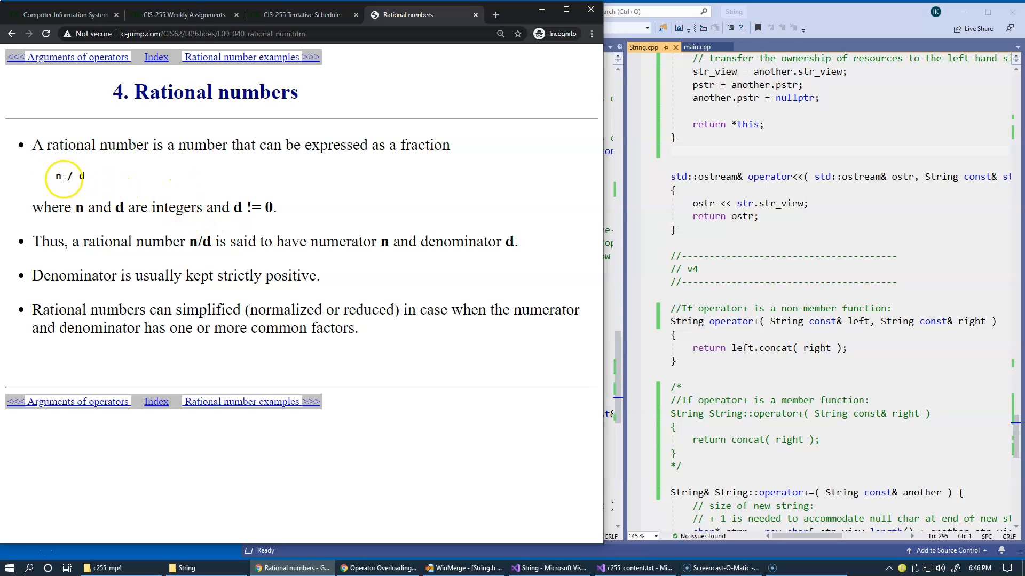
mouse_move(364, 230)
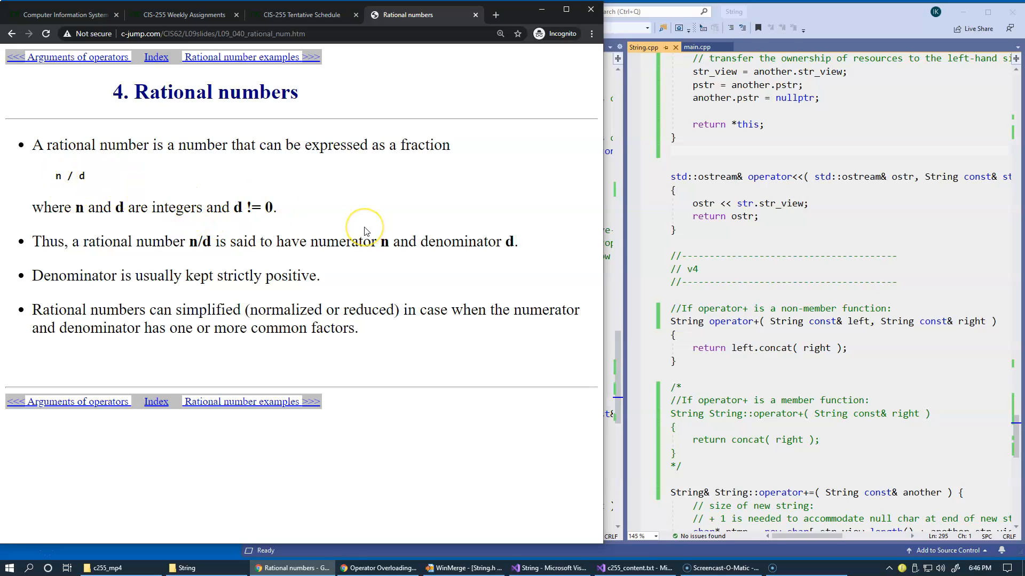
mouse_move(325, 170)
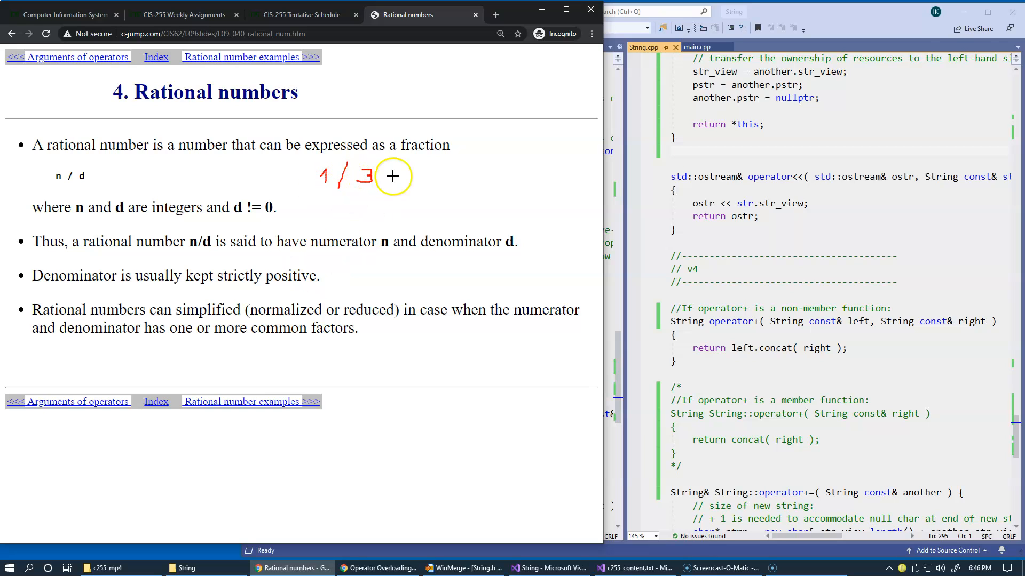
mouse_move(326, 165)
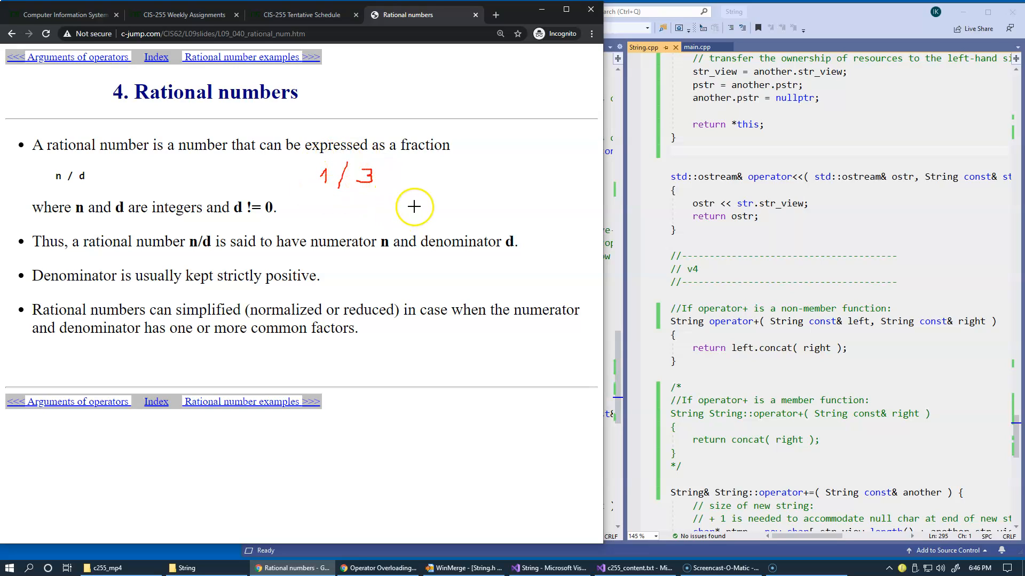
mouse_move(390, 203)
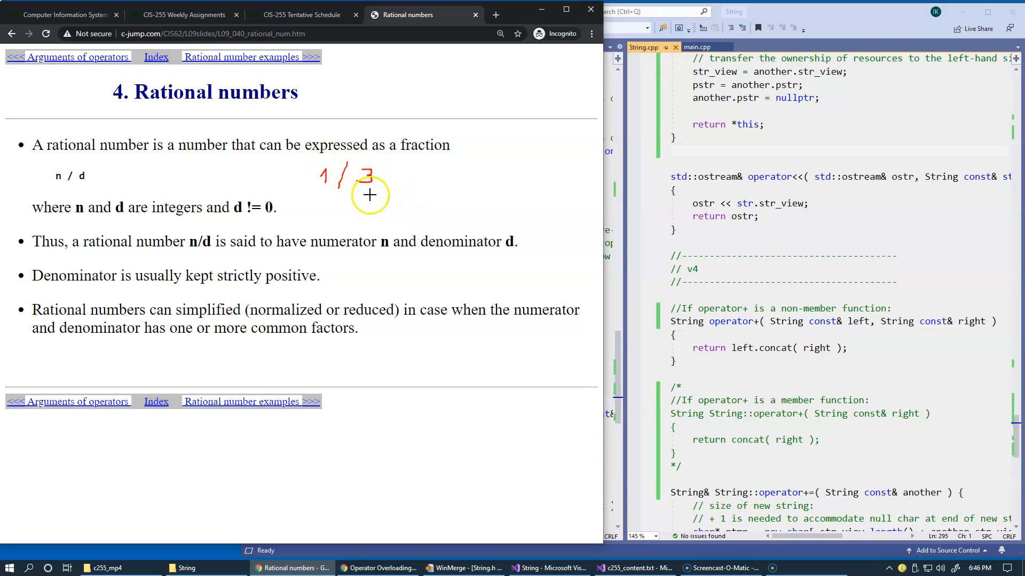
mouse_move(348, 197)
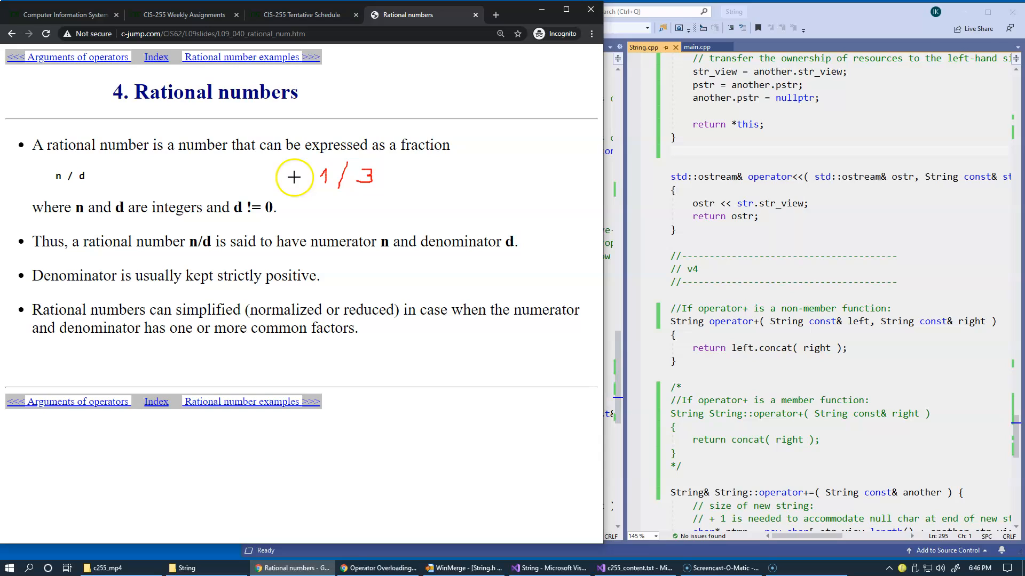
mouse_move(364, 222)
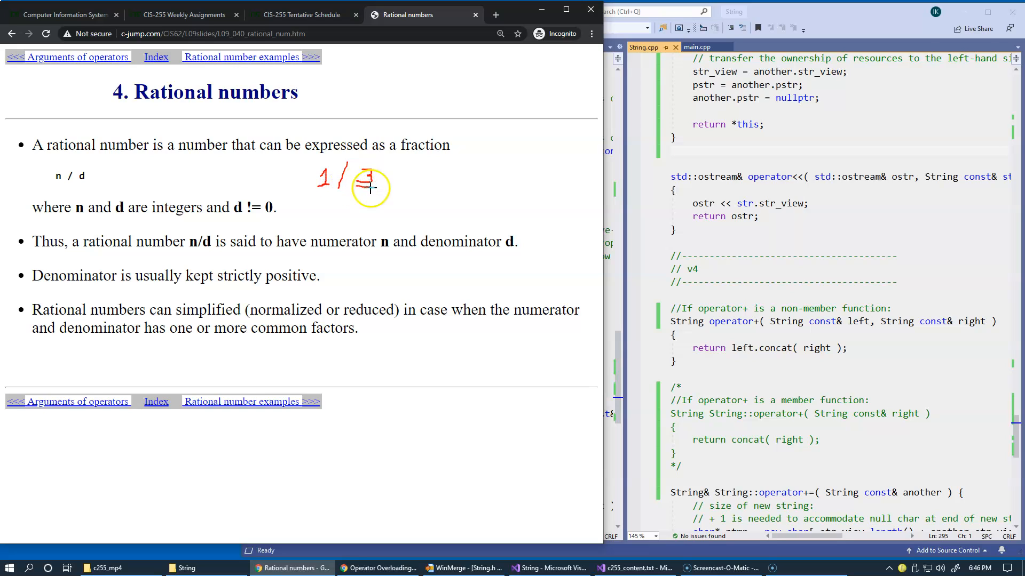
mouse_move(99, 170)
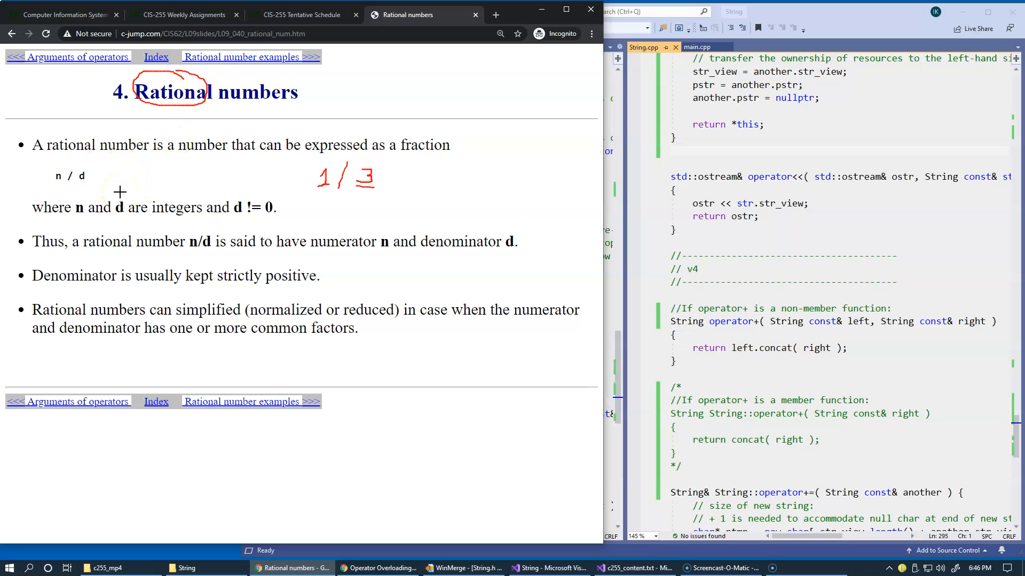
mouse_move(137, 186)
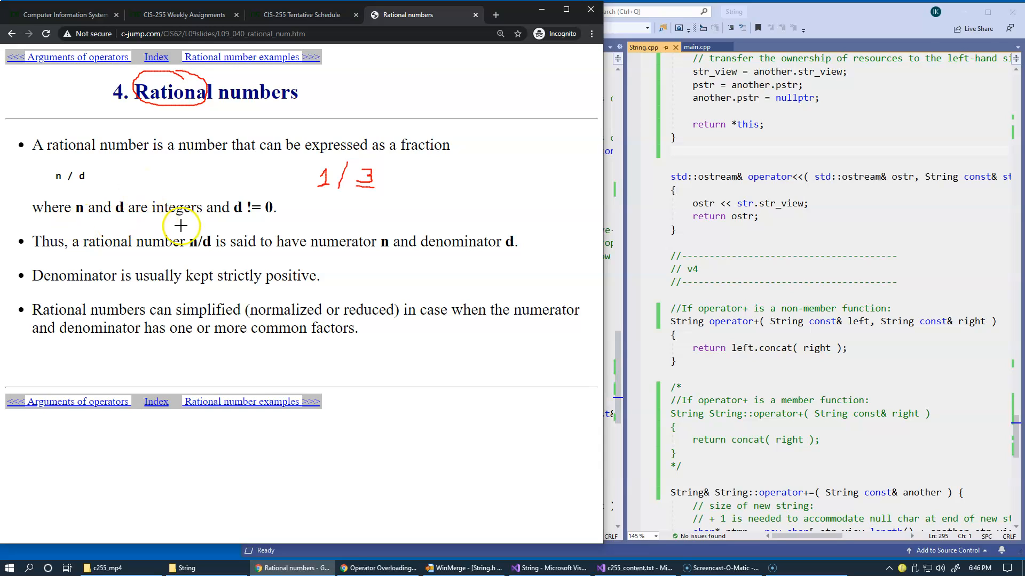
mouse_move(238, 219)
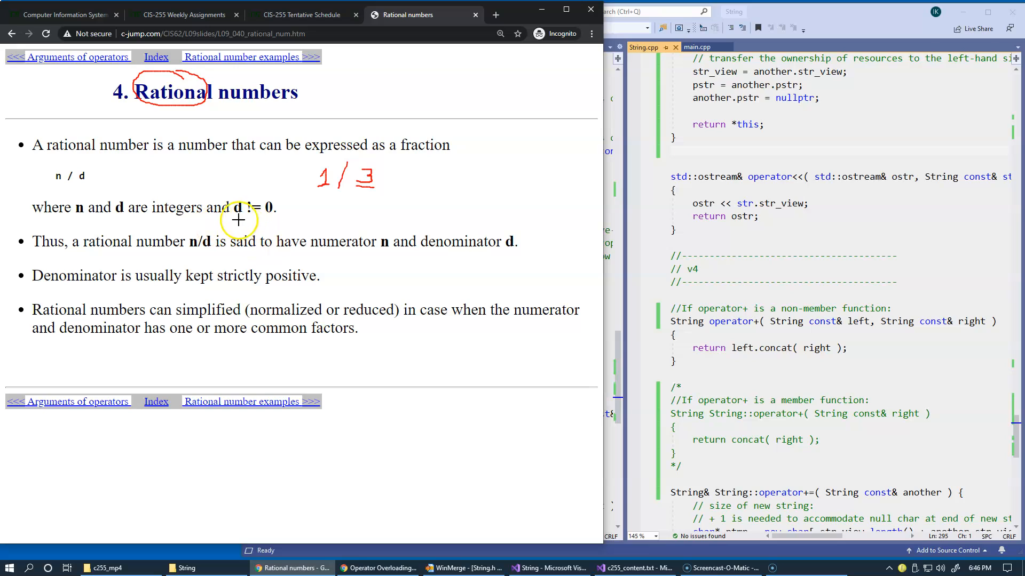
mouse_move(272, 218)
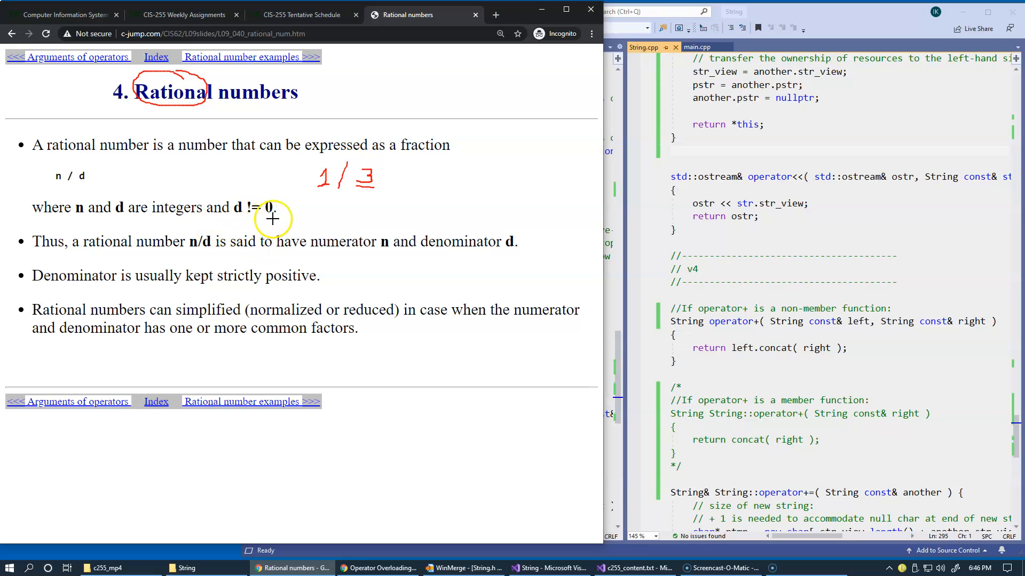
mouse_move(110, 199)
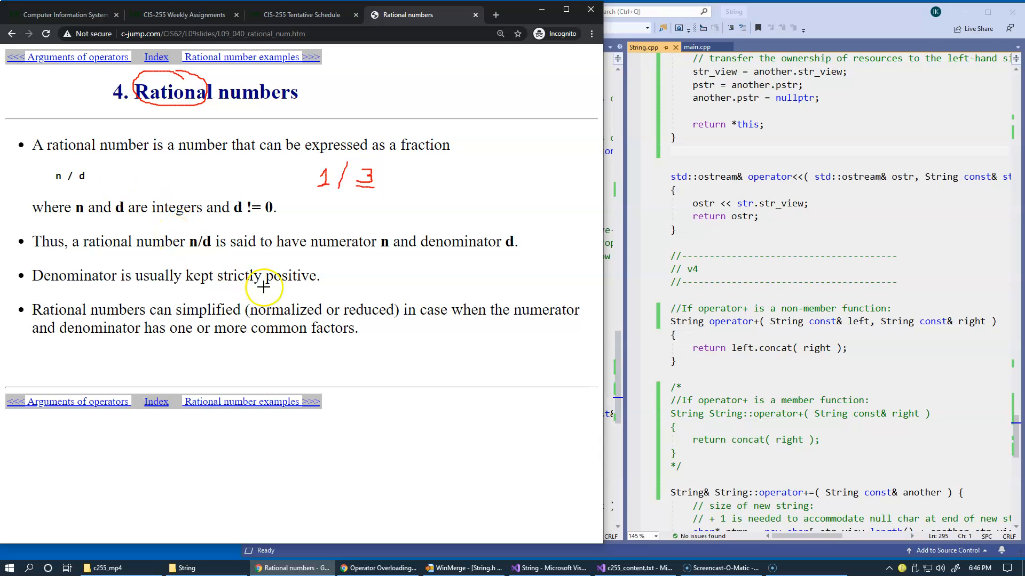
mouse_move(183, 285)
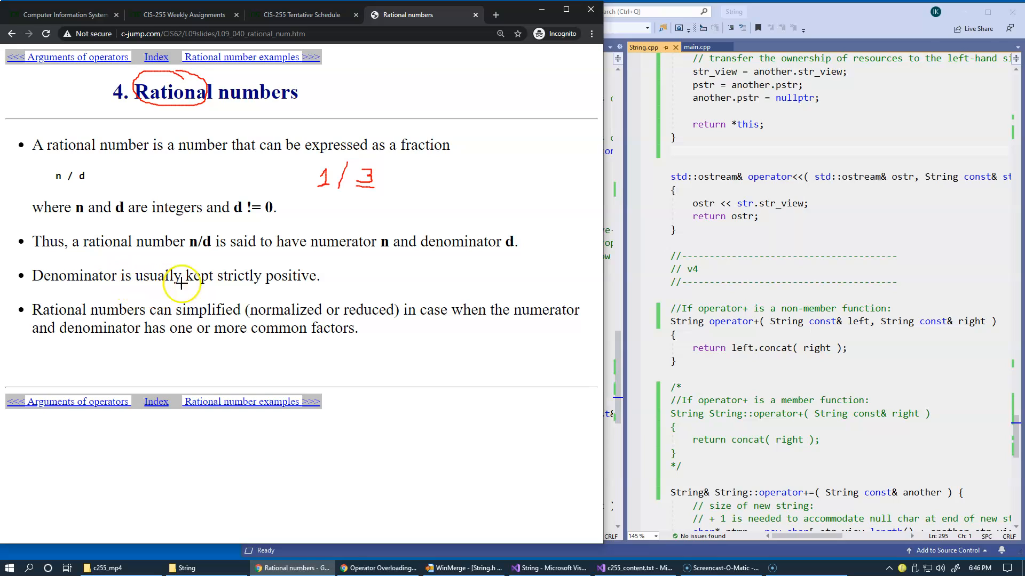
mouse_move(317, 289)
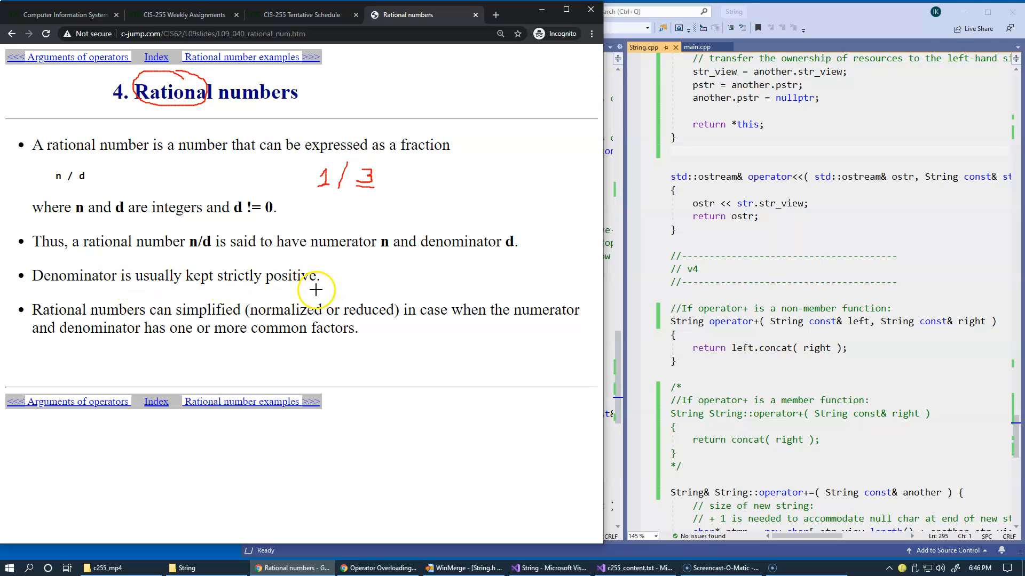
mouse_move(253, 291)
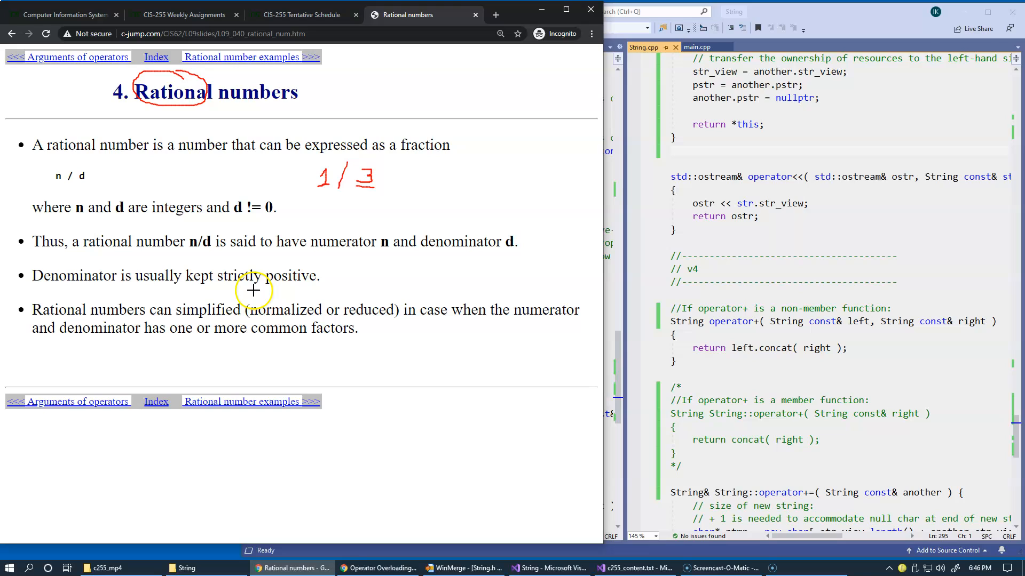
mouse_move(305, 290)
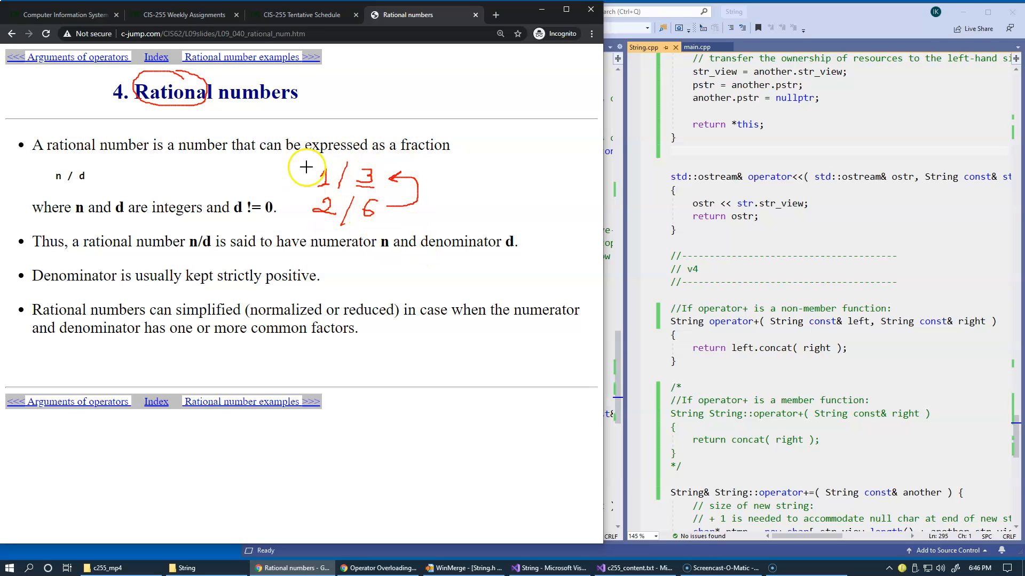
mouse_move(376, 183)
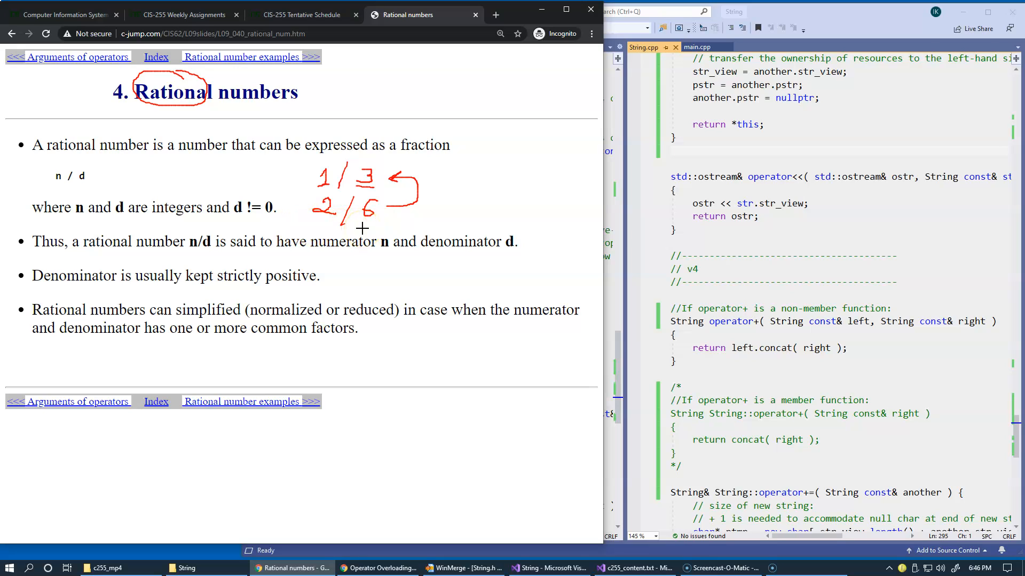
mouse_move(187, 108)
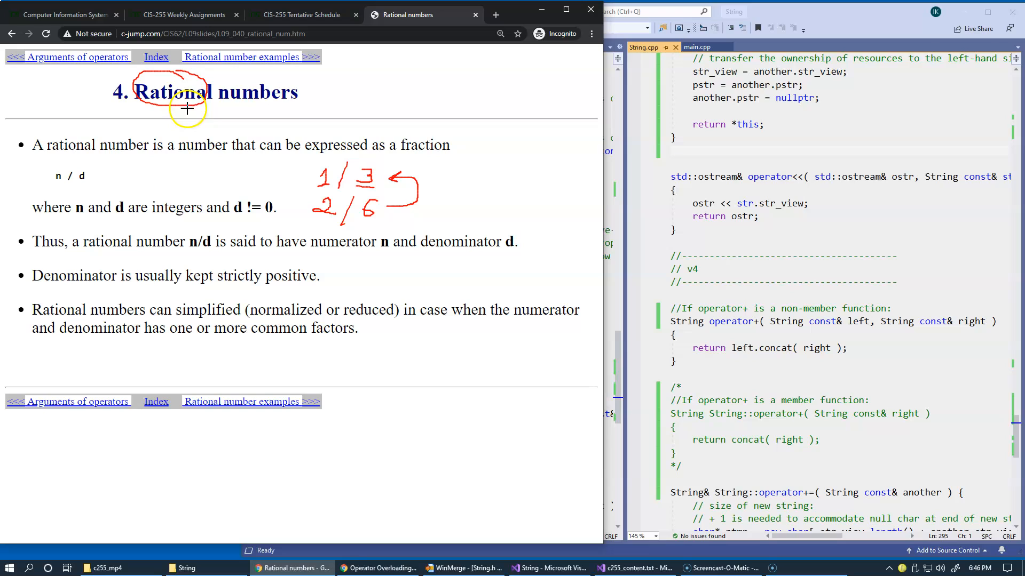
mouse_move(239, 129)
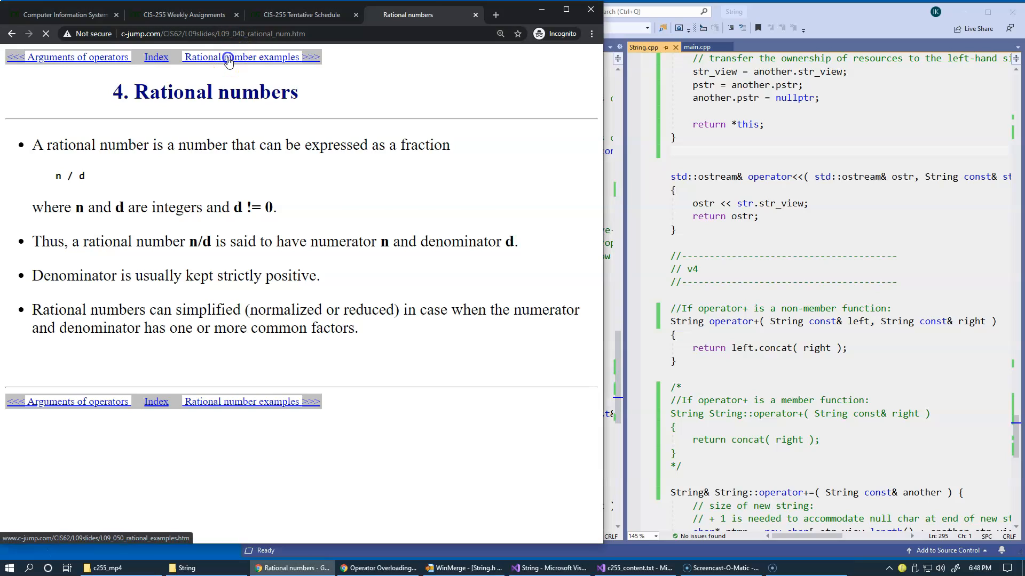
Step: Open the Rational number examples slide and highlight the 5,6 arguments and the 5/1 fraction
left_click(250, 57)
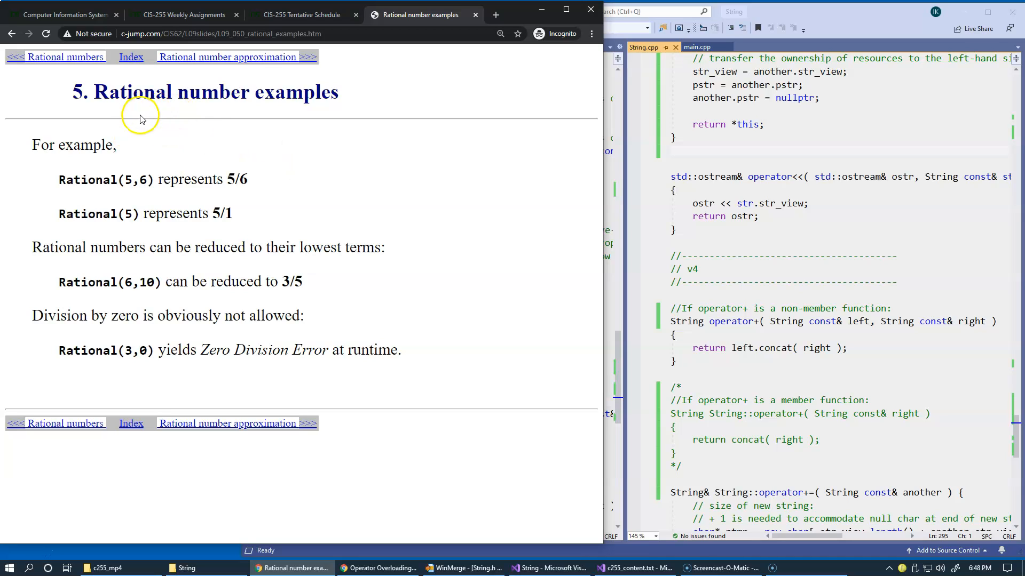
mouse_move(198, 181)
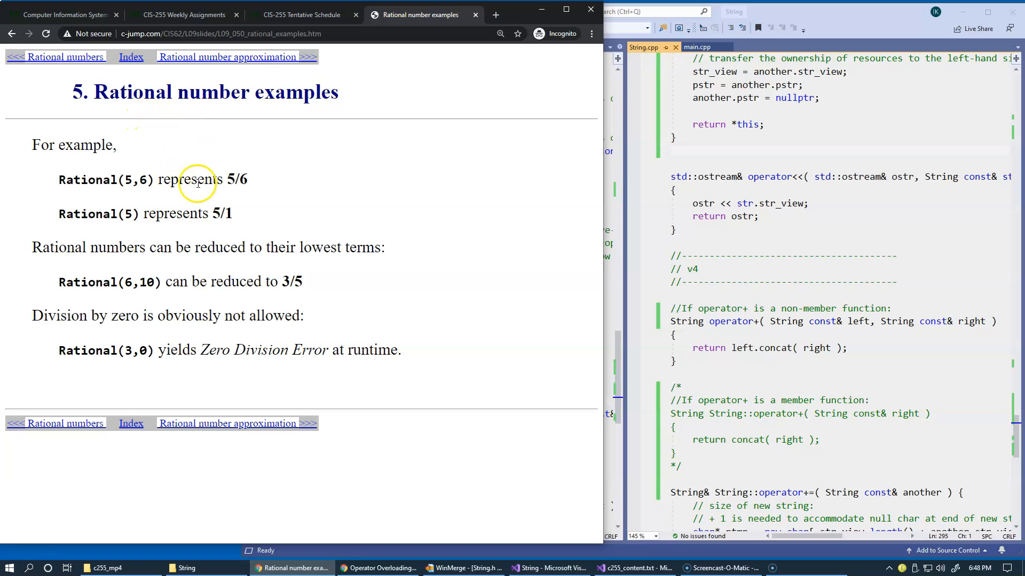
mouse_move(175, 213)
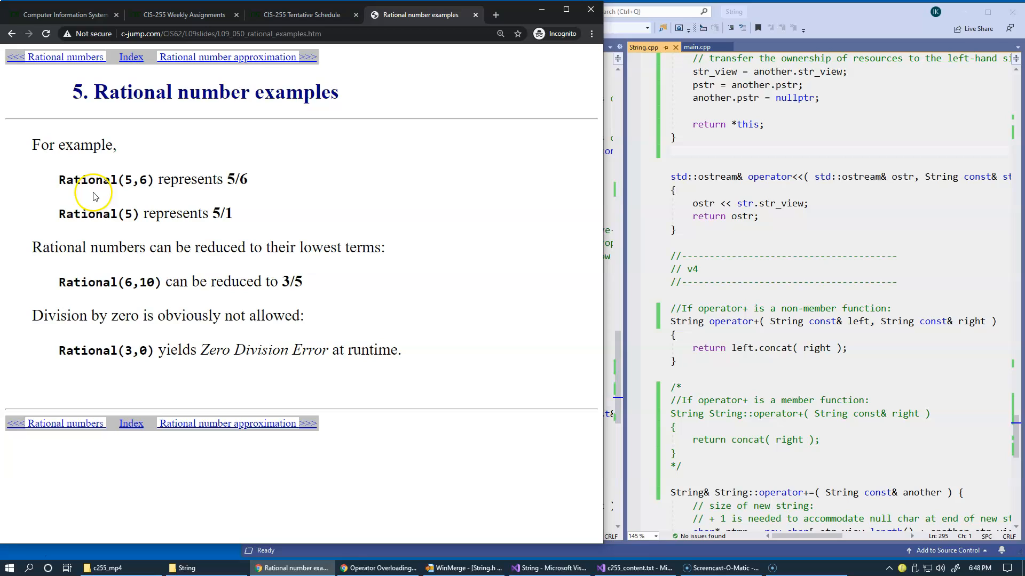
double_click(87, 179)
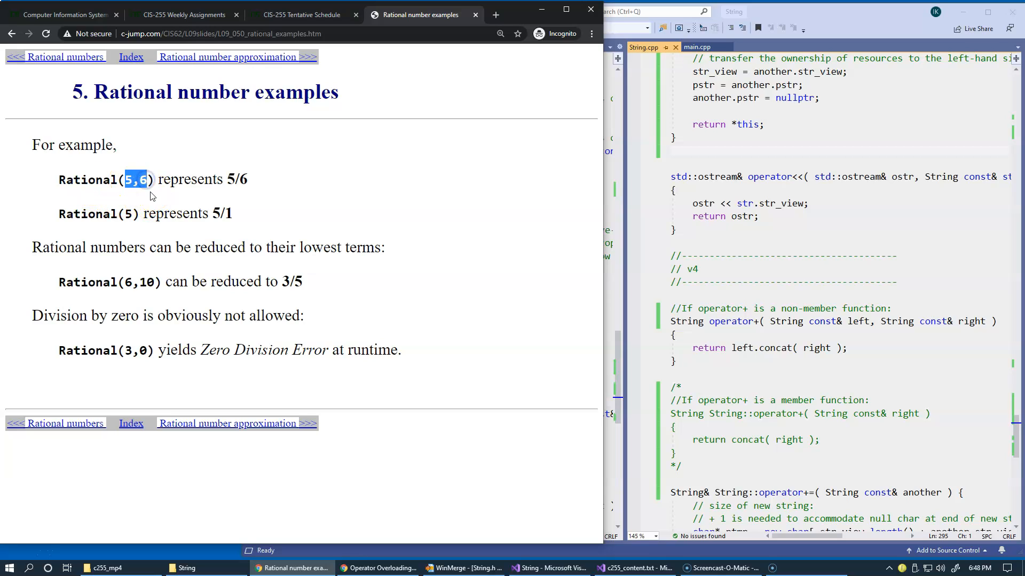
mouse_move(261, 178)
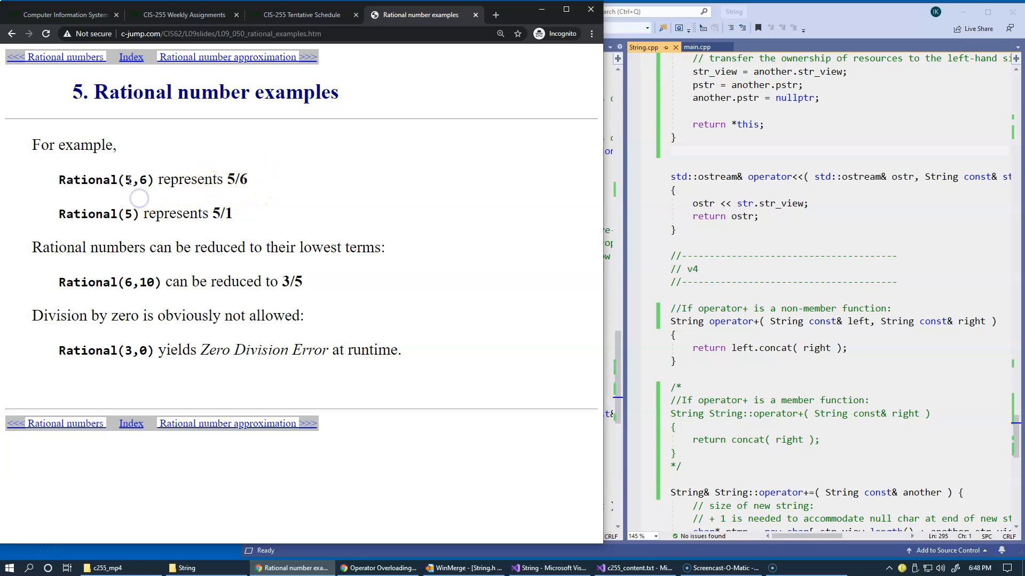
double_click(135, 180)
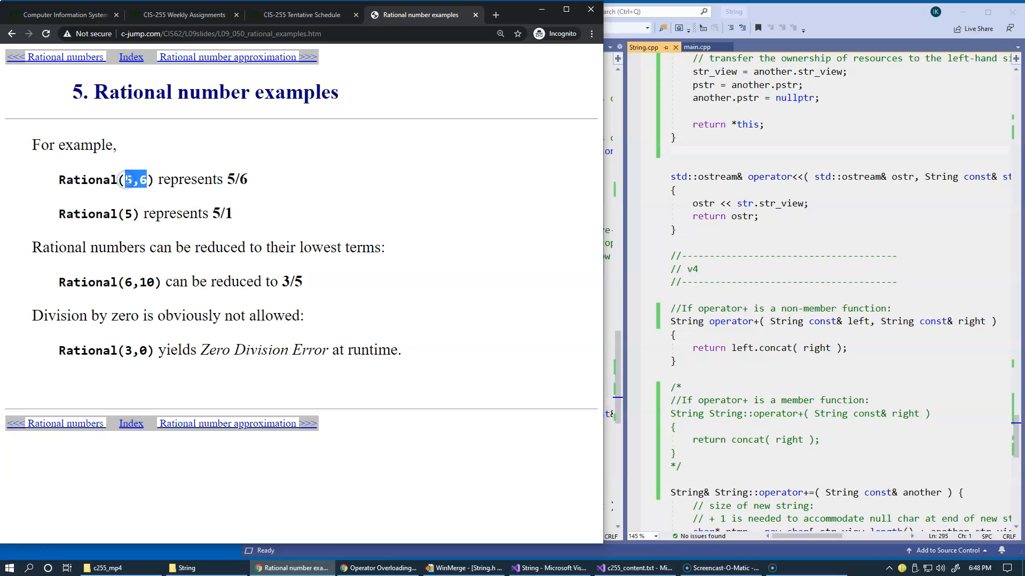
left_click(128, 180)
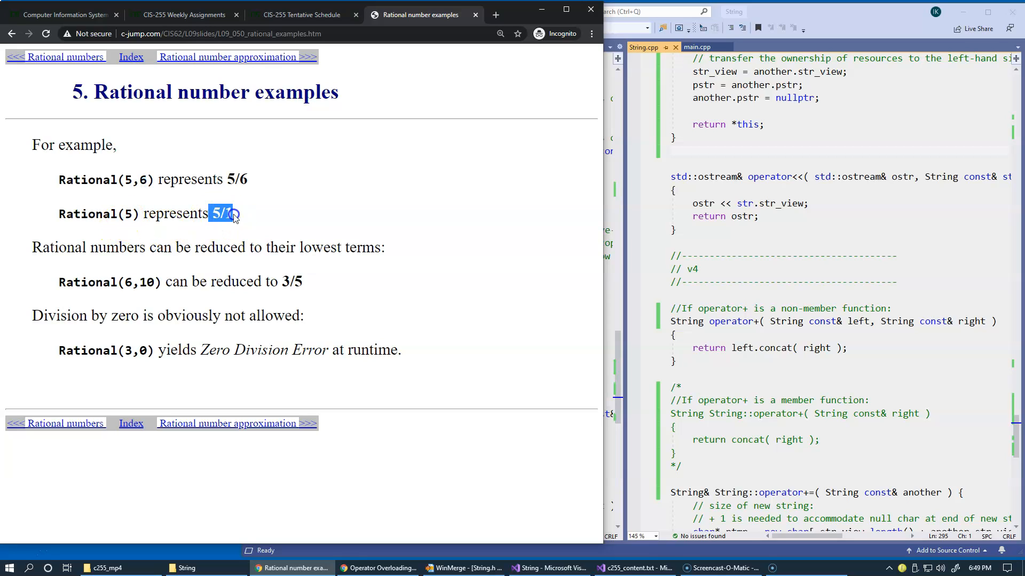
left_click(226, 213)
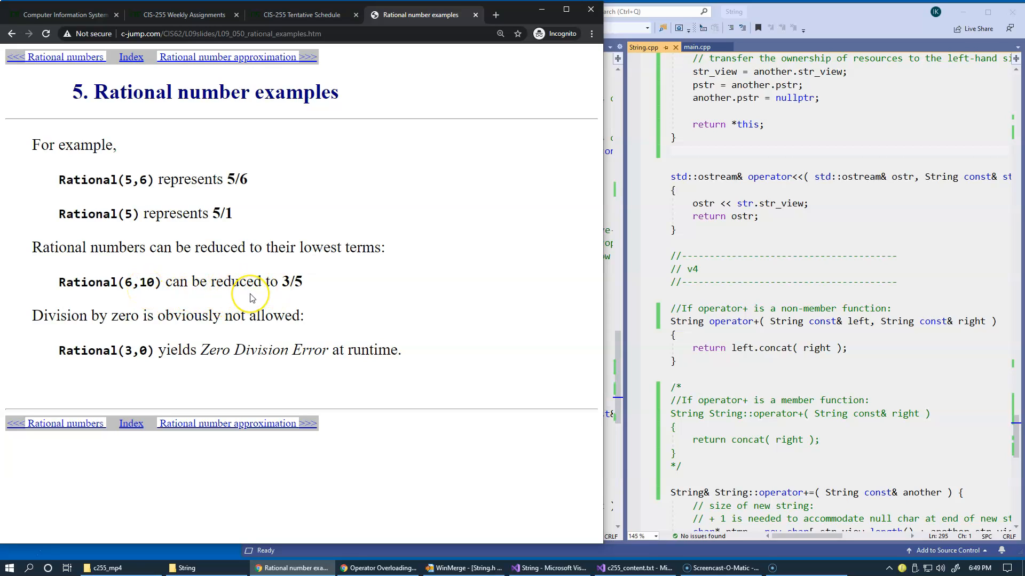
mouse_move(137, 277)
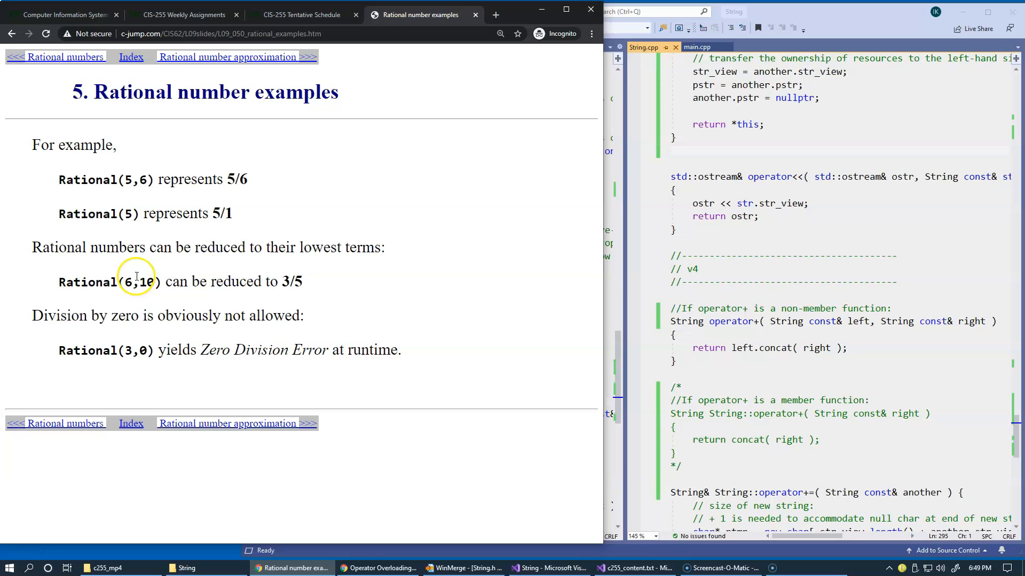
mouse_move(174, 299)
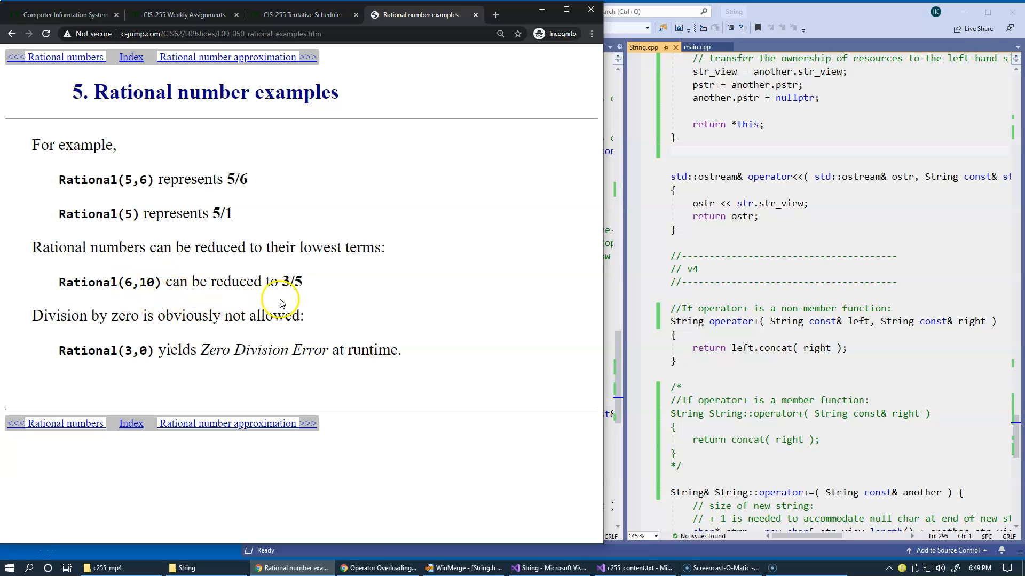
mouse_move(307, 294)
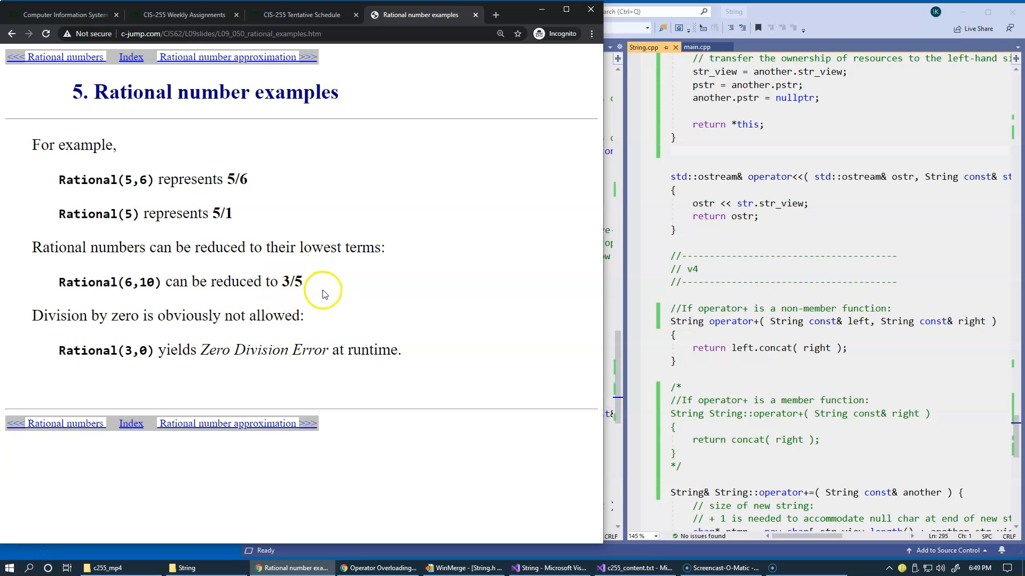
mouse_move(291, 332)
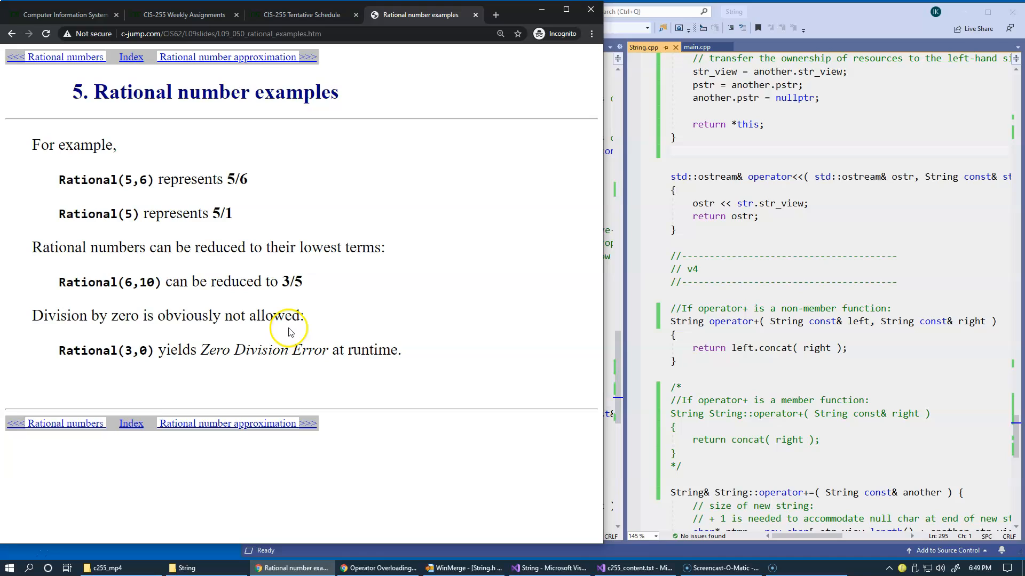
mouse_move(320, 325)
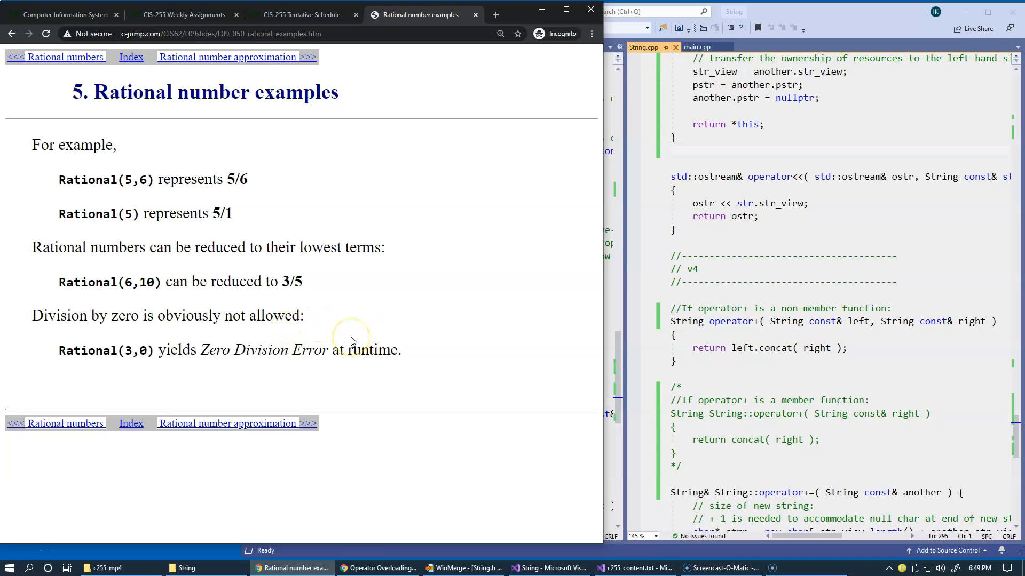
mouse_move(264, 346)
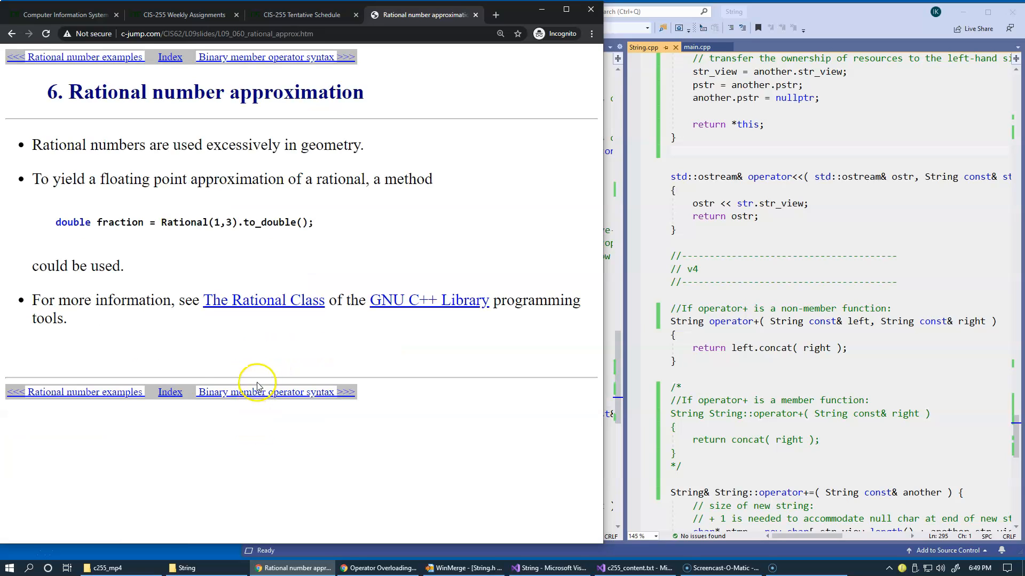
mouse_move(186, 254)
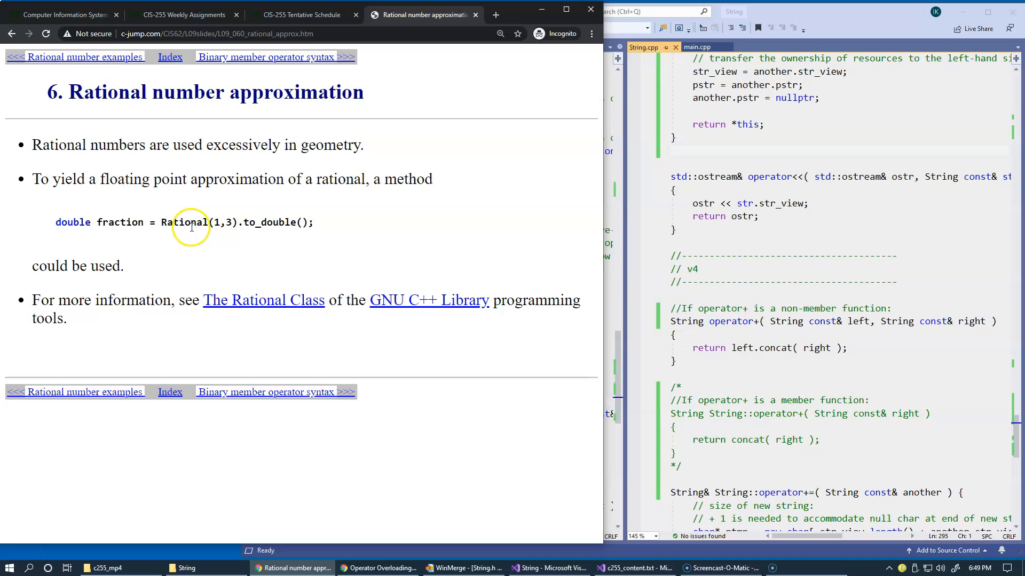
Step: Highlight the Rational constructor, fraction and to_double in the to_double approximation example
double_click(165, 222)
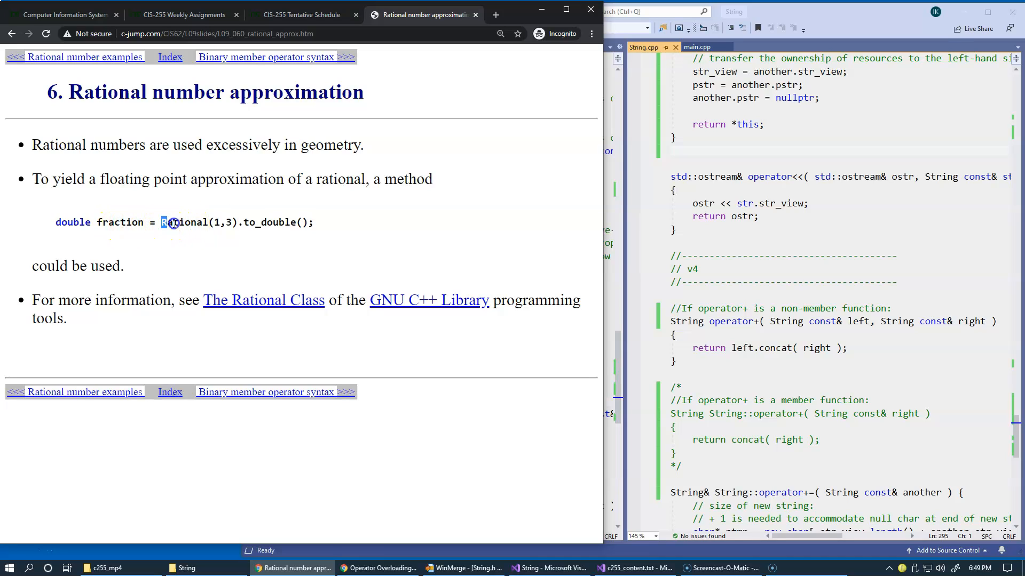
double_click(270, 222)
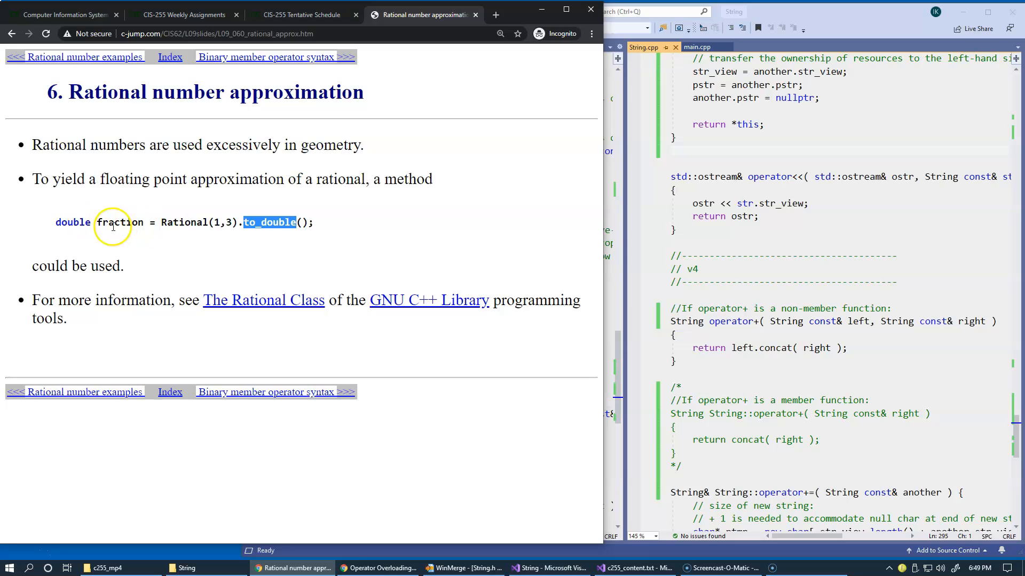
double_click(120, 222)
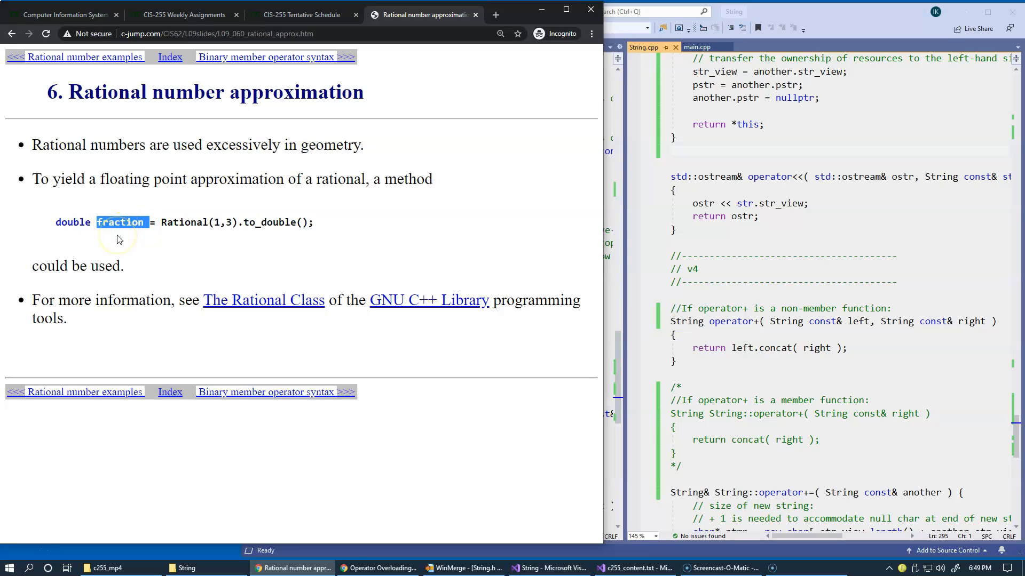
mouse_move(161, 244)
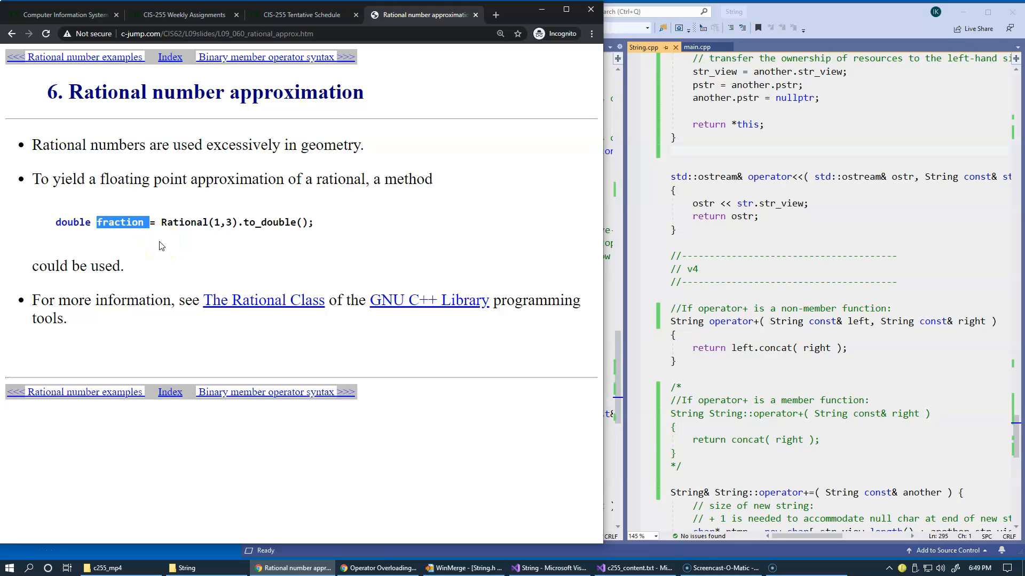
left_click(161, 245)
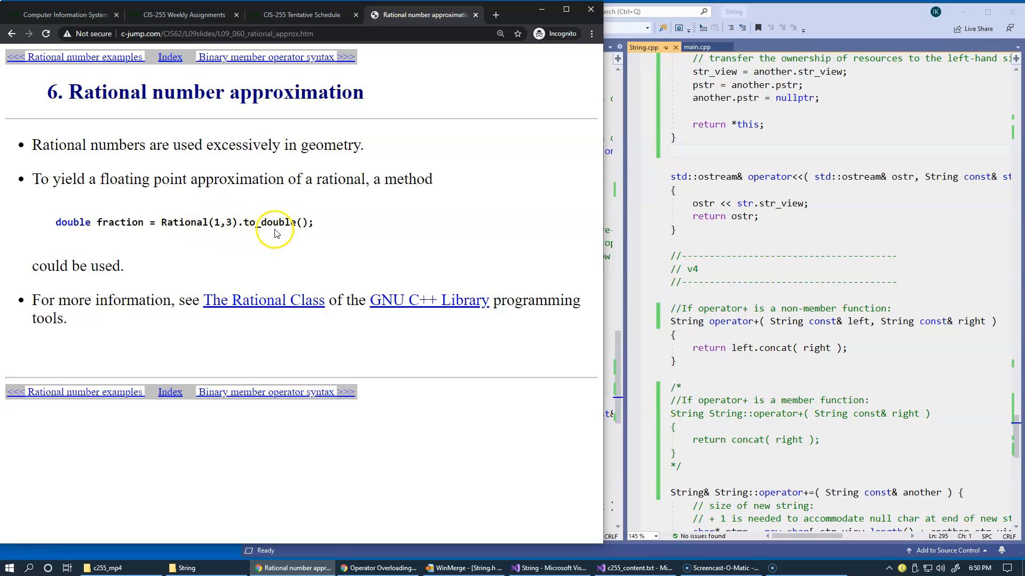
double_click(269, 222)
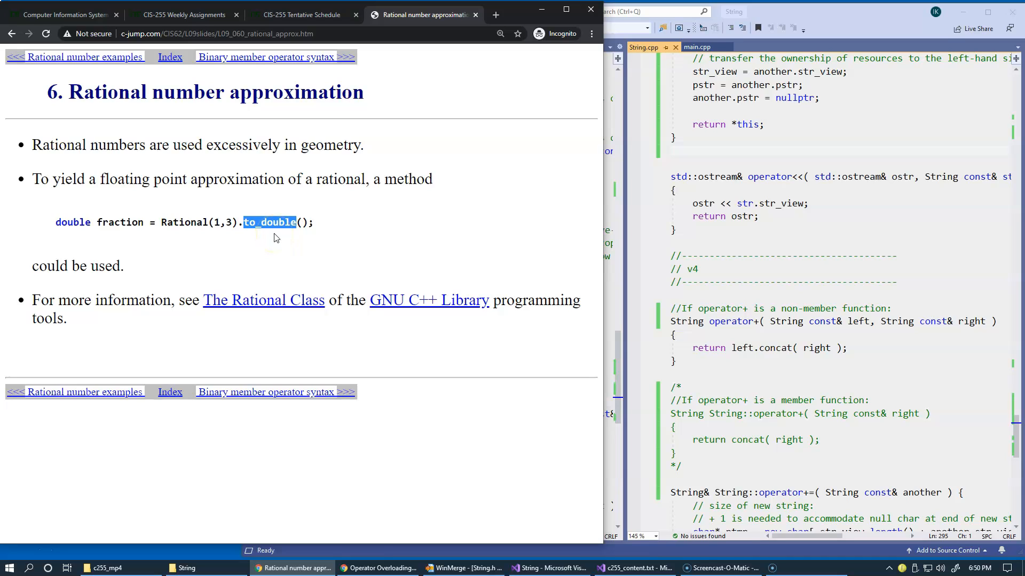
mouse_move(242, 305)
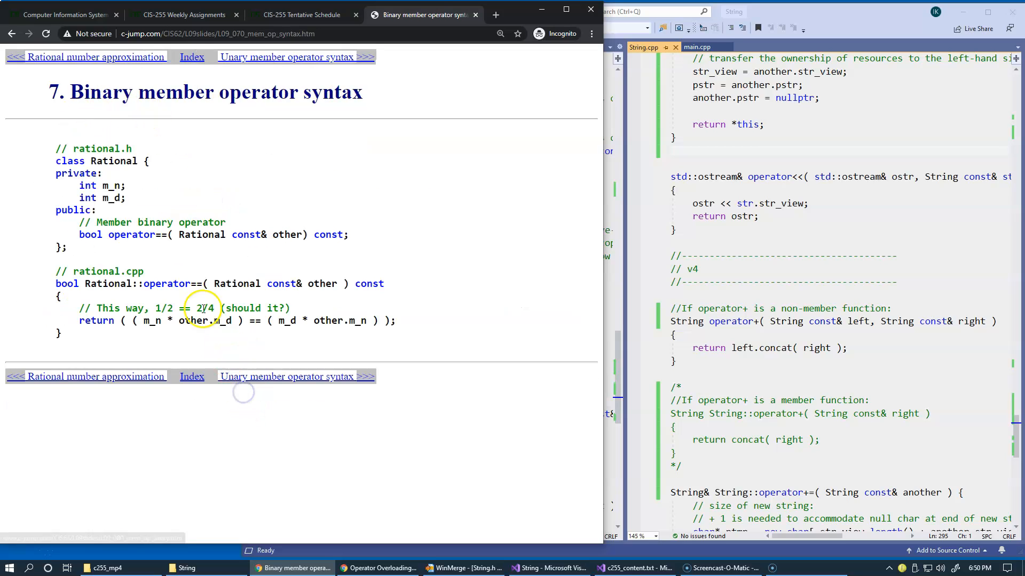
mouse_move(190, 159)
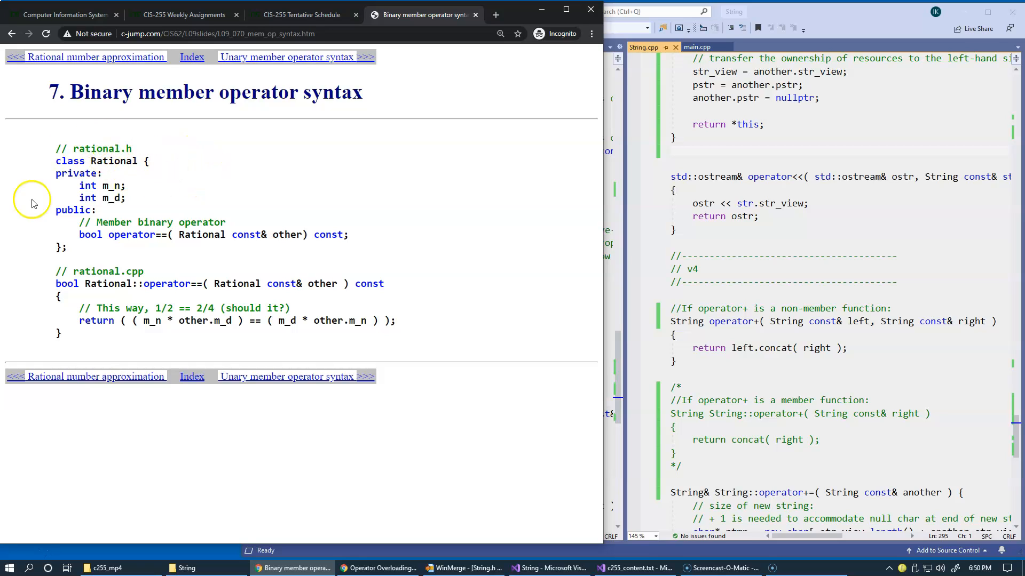
mouse_move(173, 255)
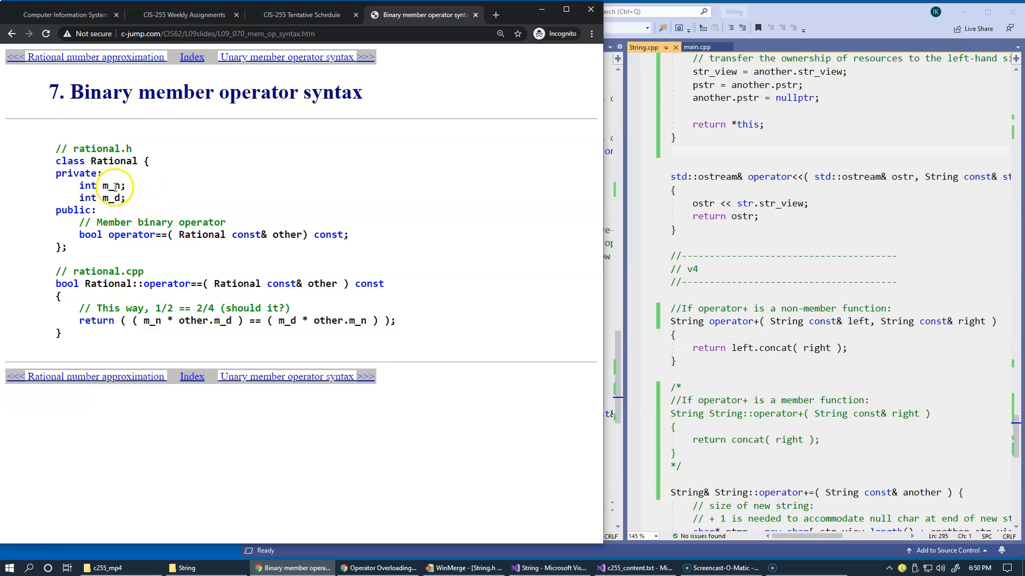
mouse_move(145, 211)
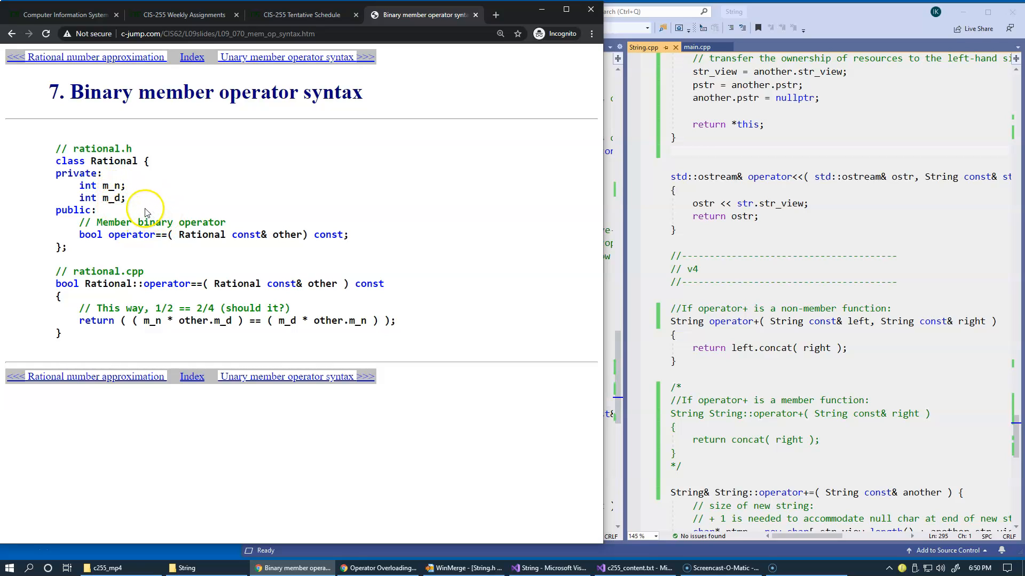
mouse_move(134, 206)
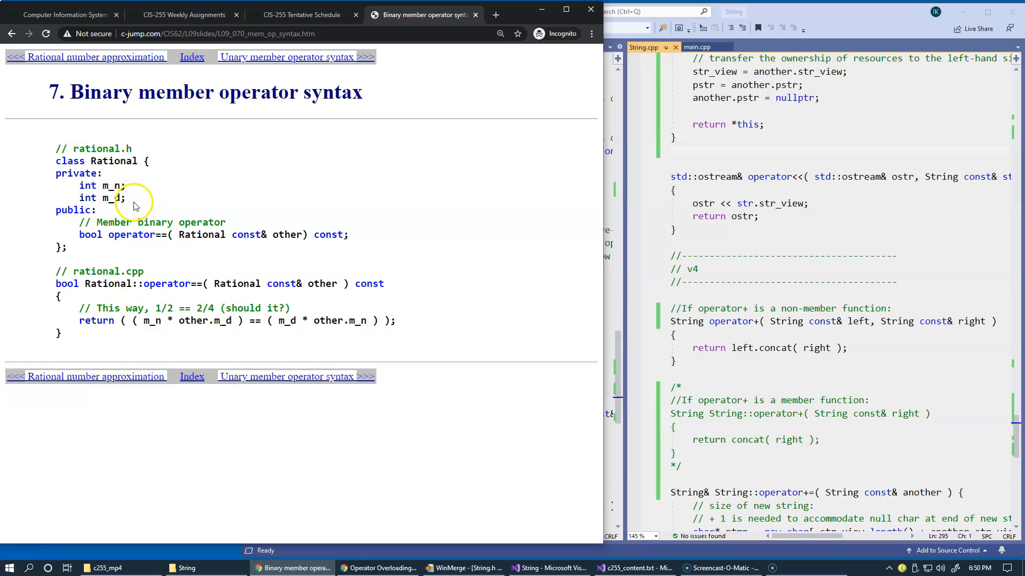
Step: Highlight parts of the operator== declaration on the Binary member operator syntax slide, including ==
left_click_drag(78, 185, 124, 197)
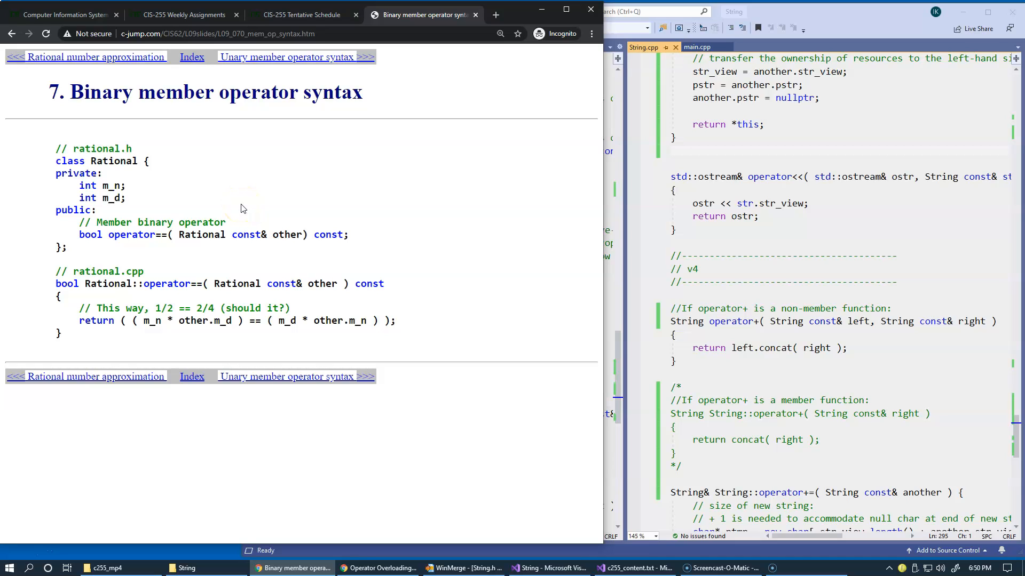
double_click(162, 235)
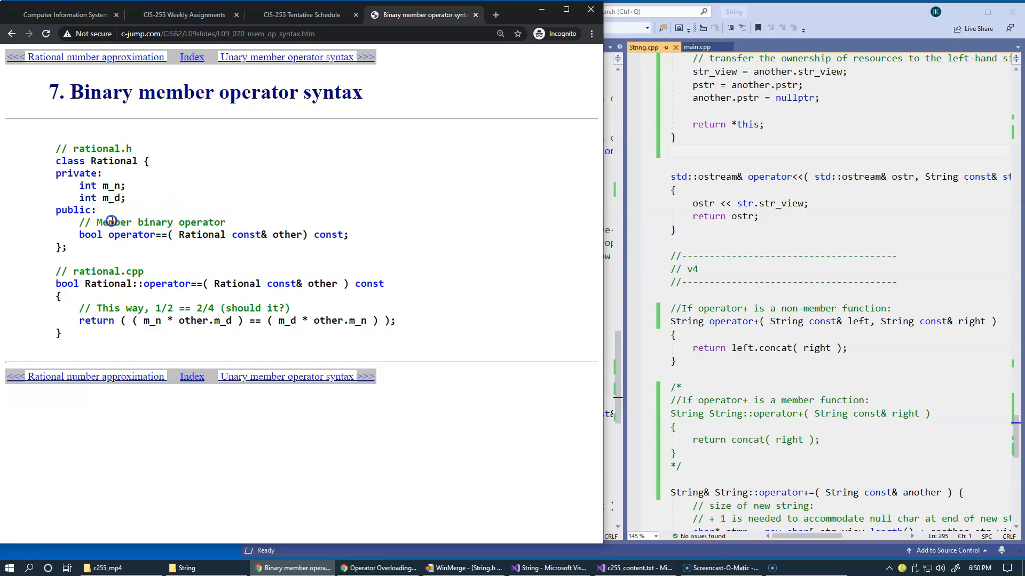
double_click(113, 222)
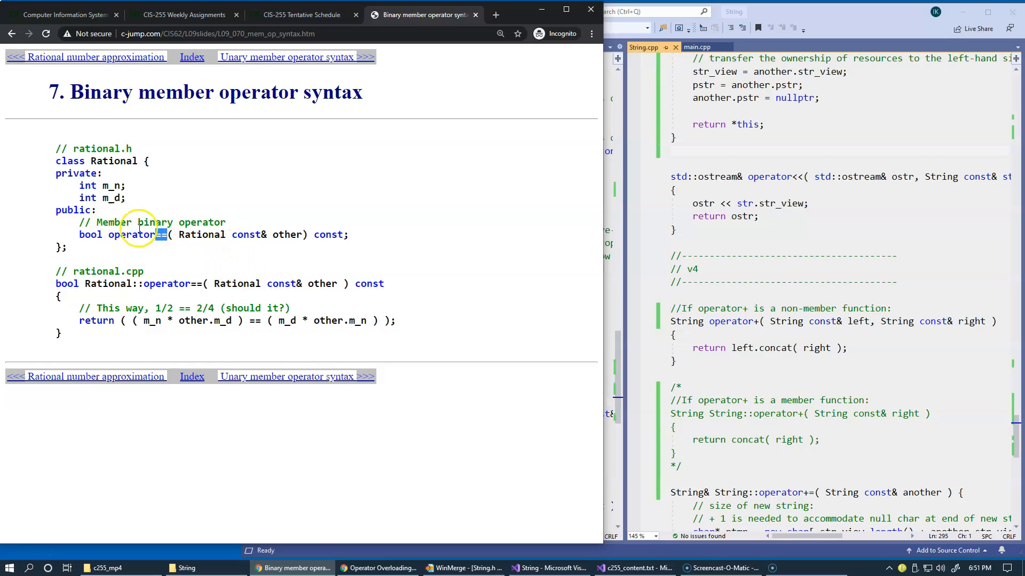
double_click(329, 235)
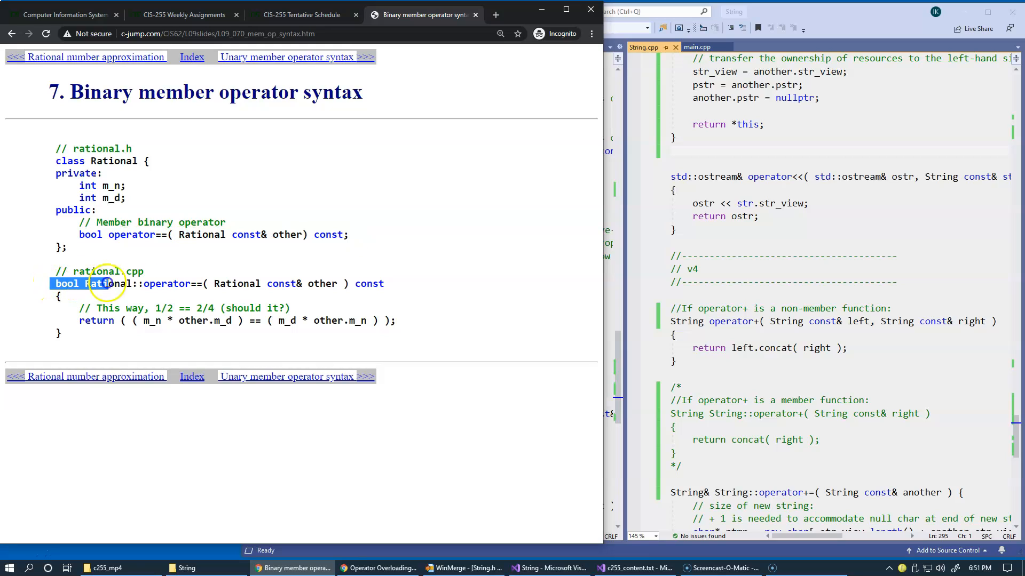
Step: Highlight the Rational::operator== definition line, then advance to the Unary member operator syntax slide
triple_click(196, 283)
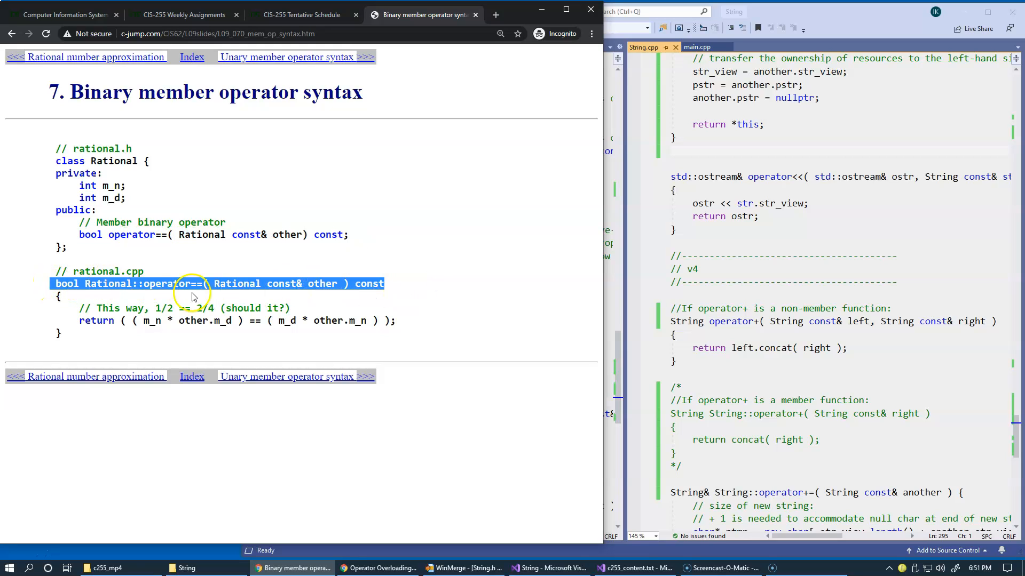
double_click(107, 283)
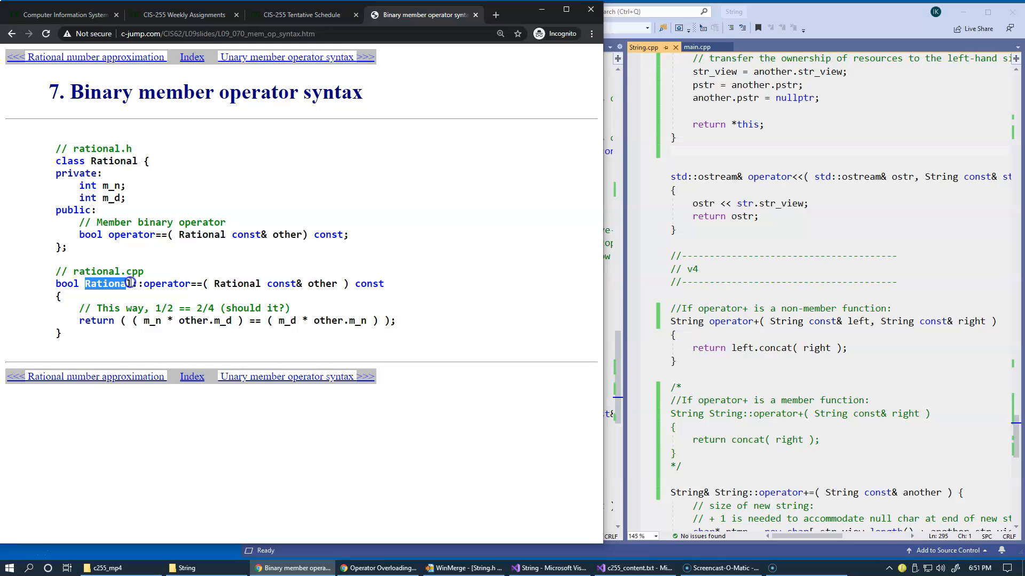
double_click(108, 283)
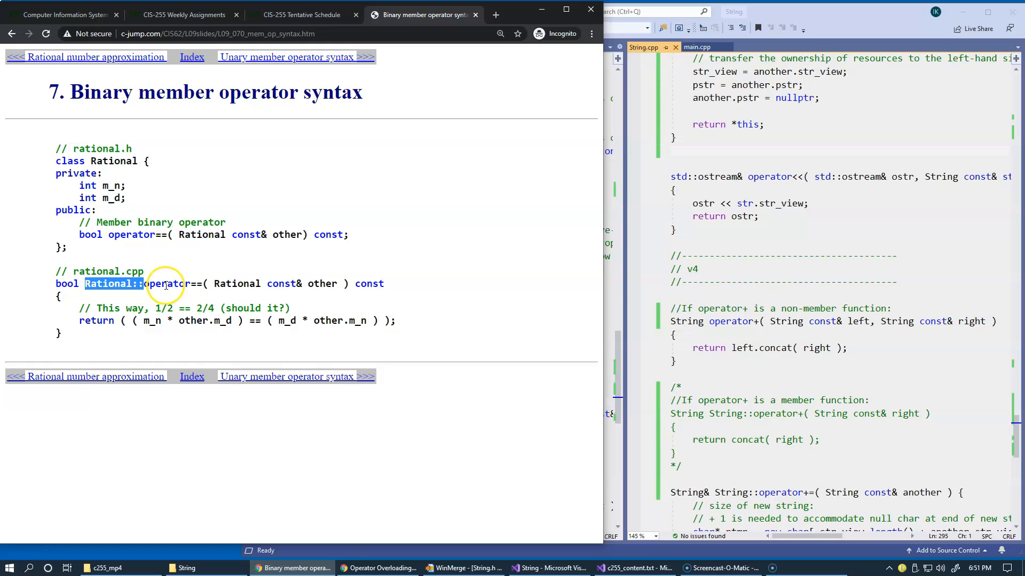
mouse_move(102, 332)
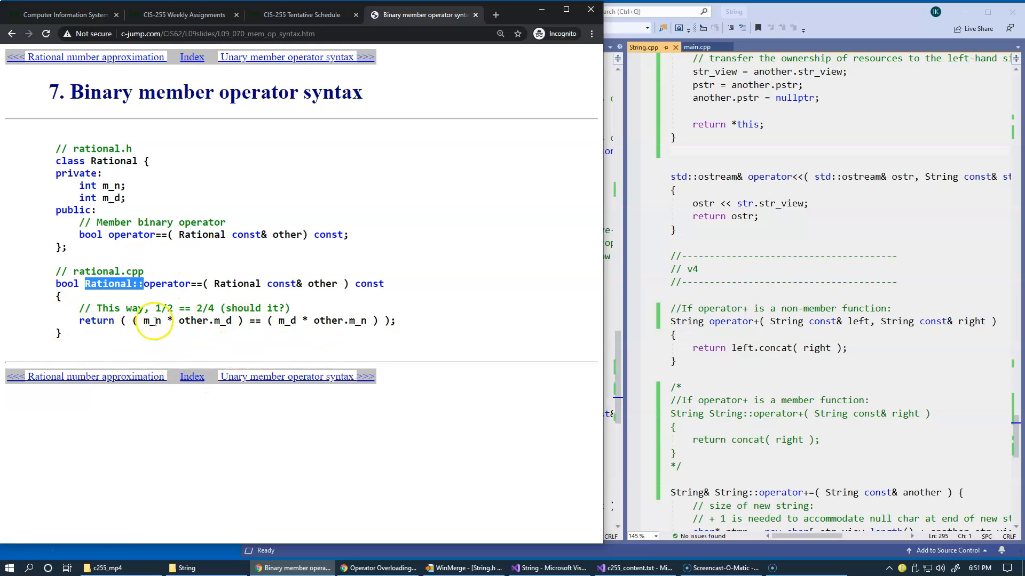
mouse_move(277, 344)
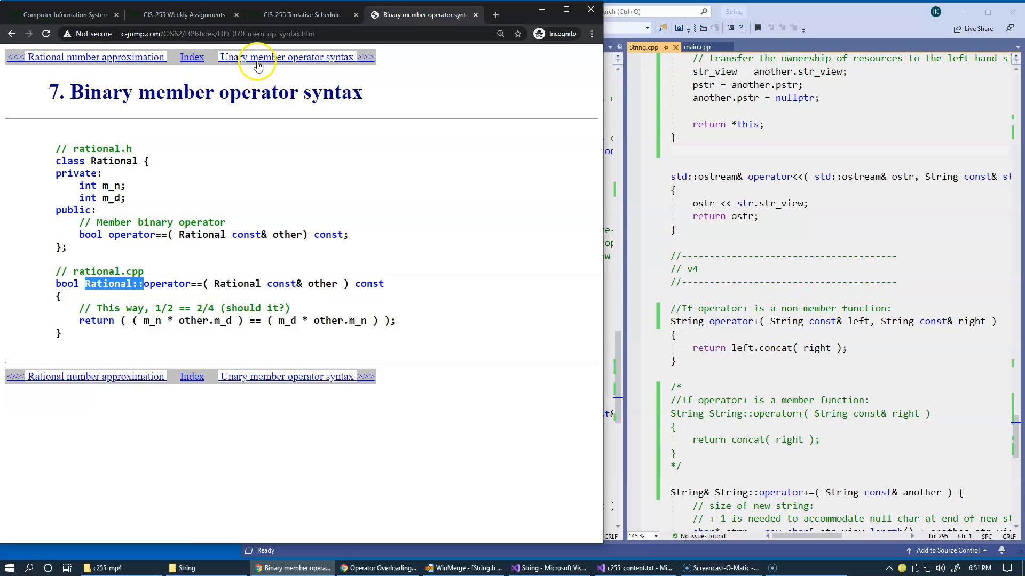
left_click(284, 57)
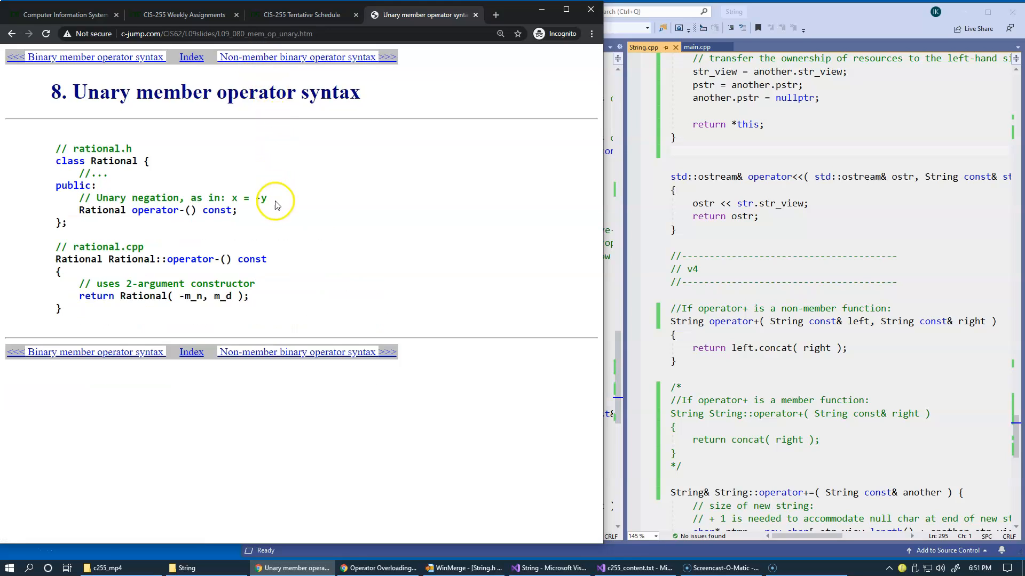
mouse_move(266, 250)
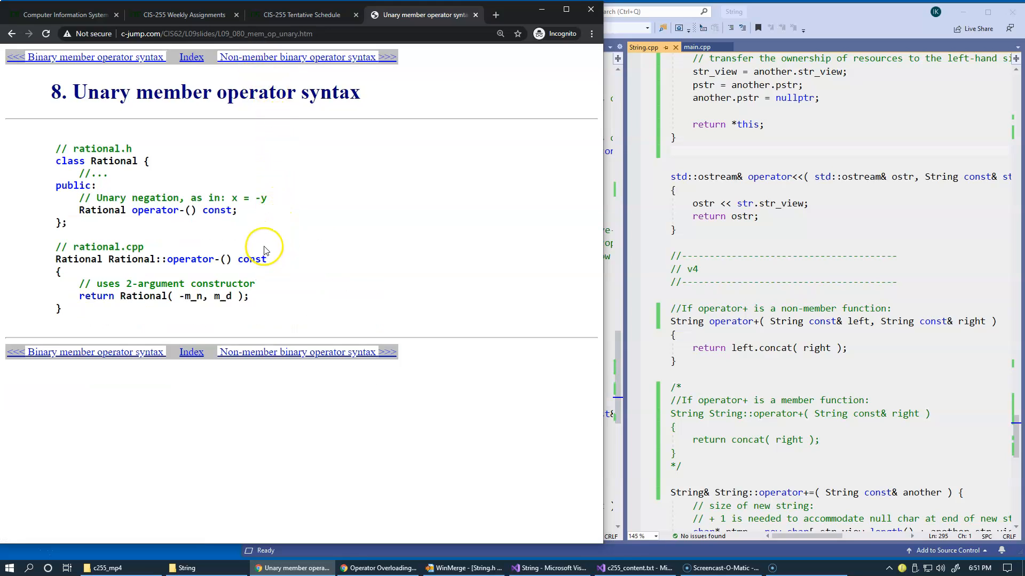
mouse_move(152, 211)
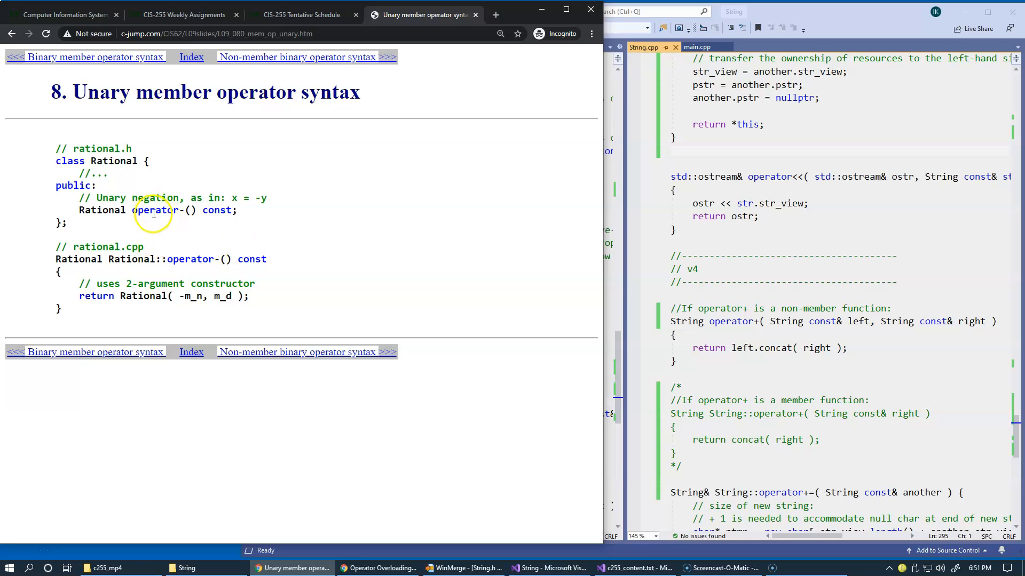
mouse_move(215, 224)
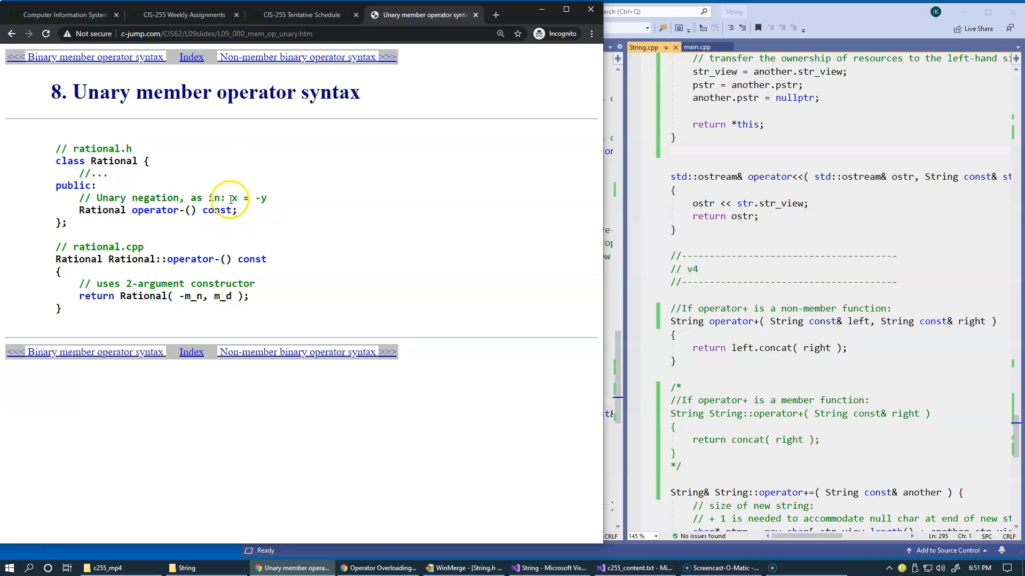
Step: Highlight x, y, the empty parameter list, the returned Rational and const in the operator- example
double_click(231, 198)
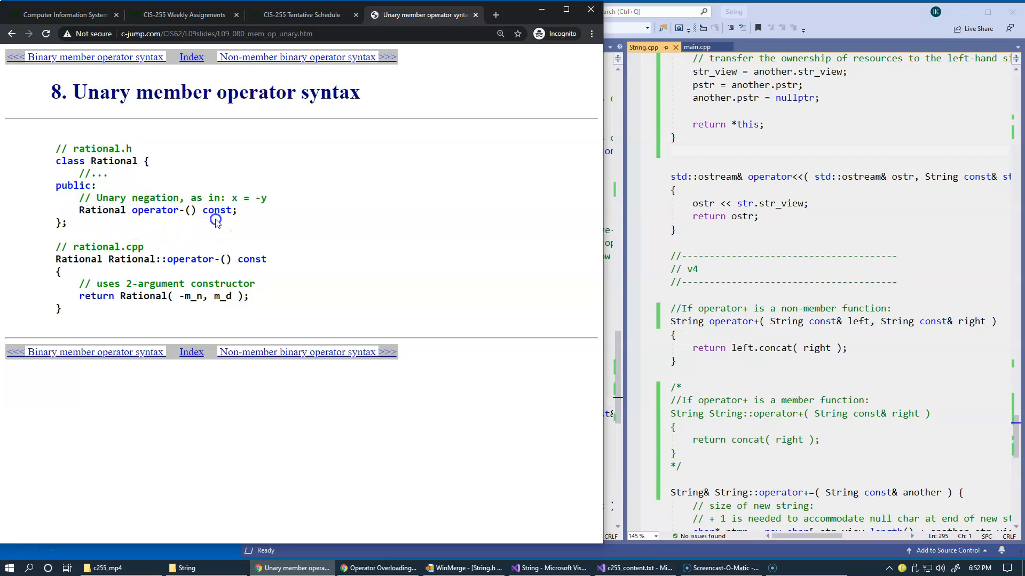
double_click(189, 209)
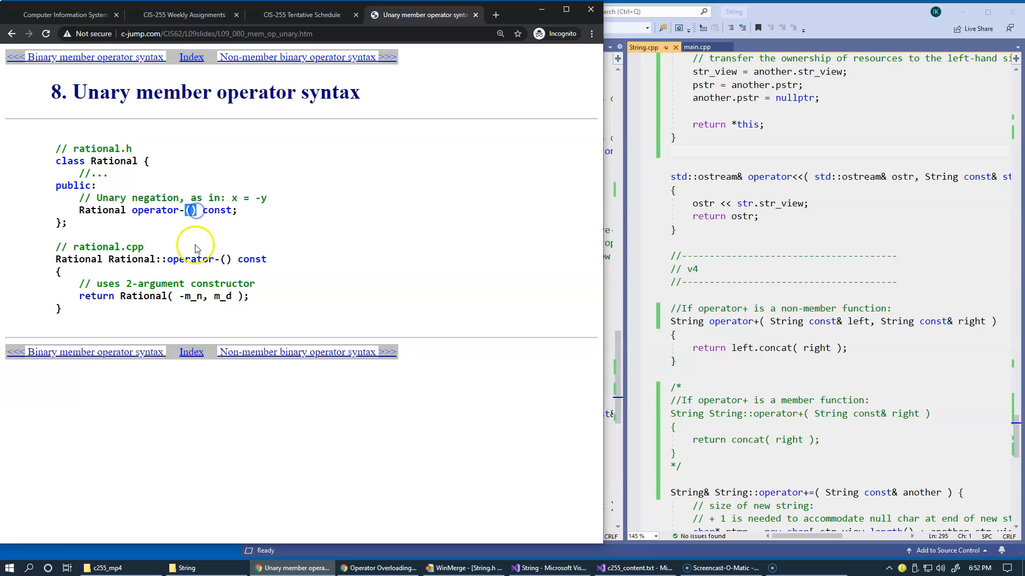
mouse_move(285, 260)
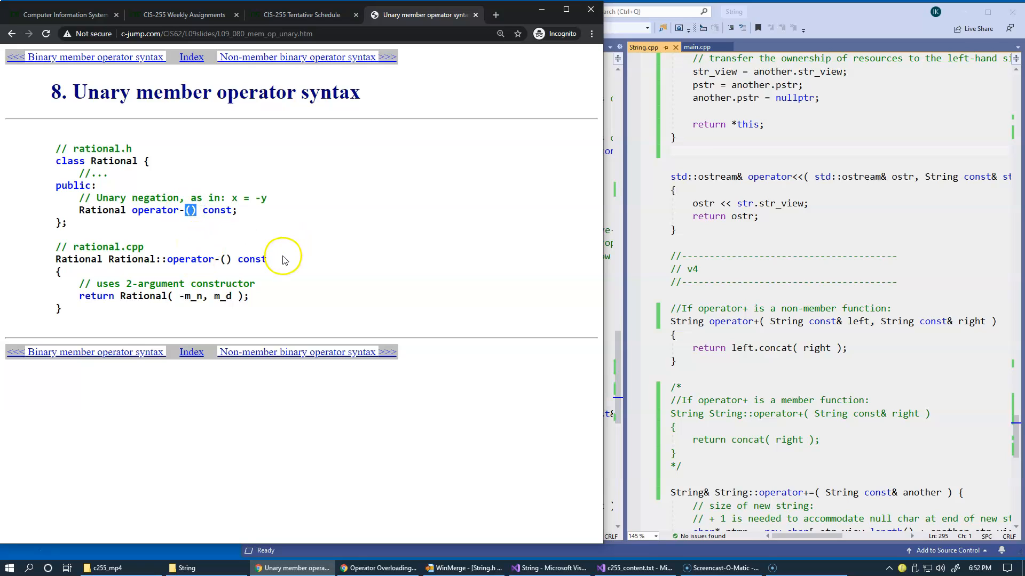
mouse_move(137, 252)
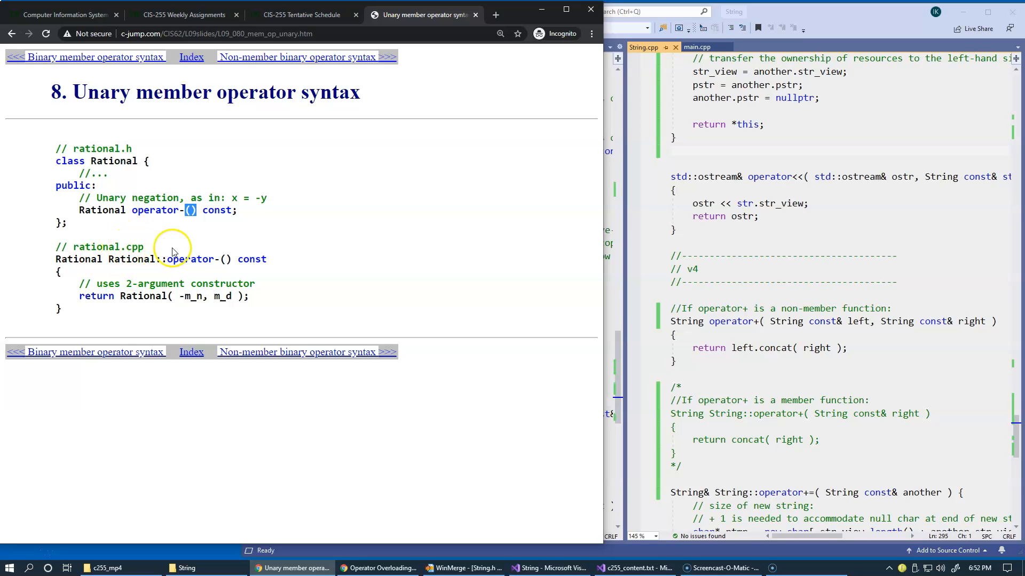
mouse_move(192, 309)
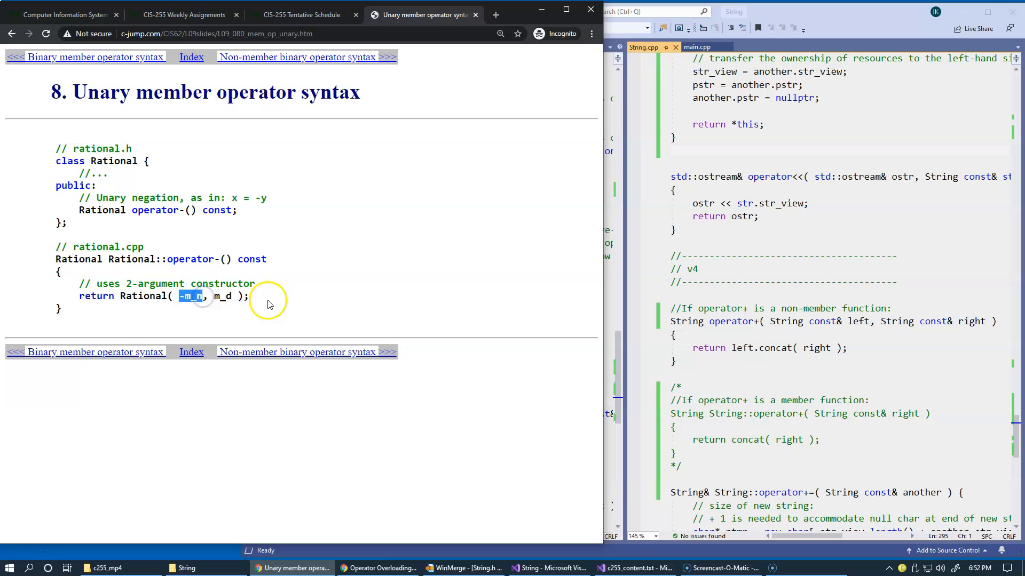
mouse_move(192, 307)
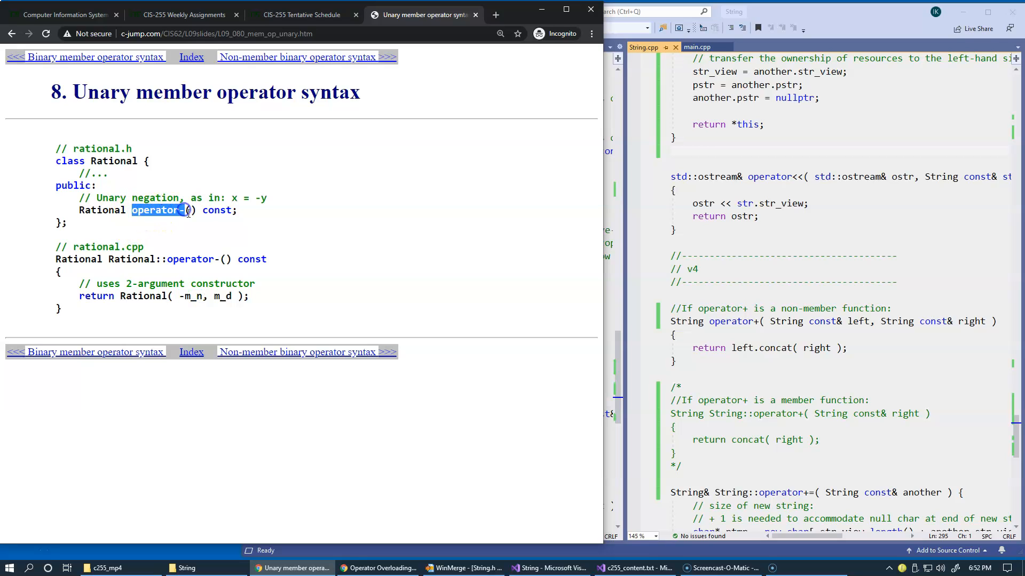
double_click(114, 161)
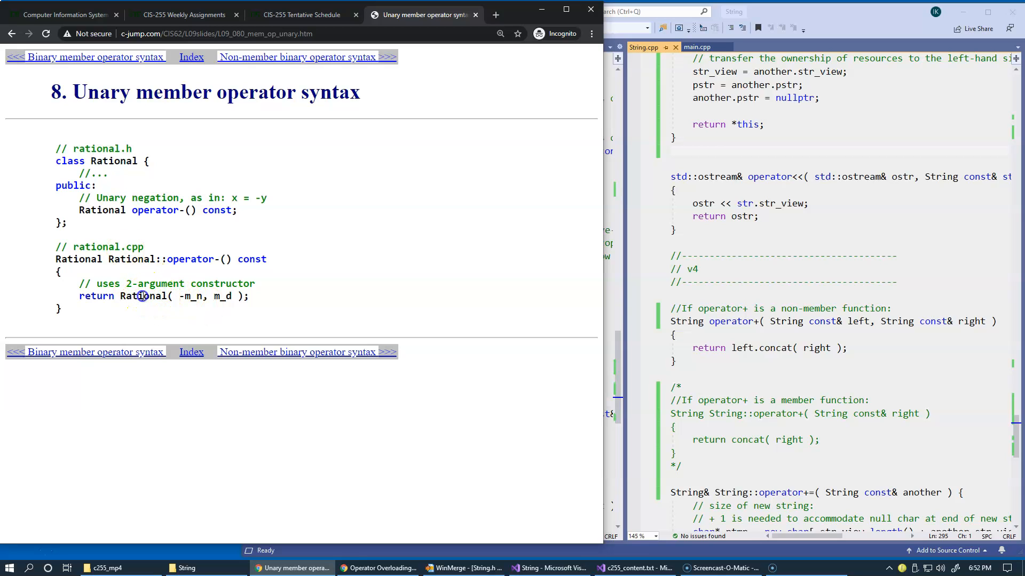
double_click(142, 296)
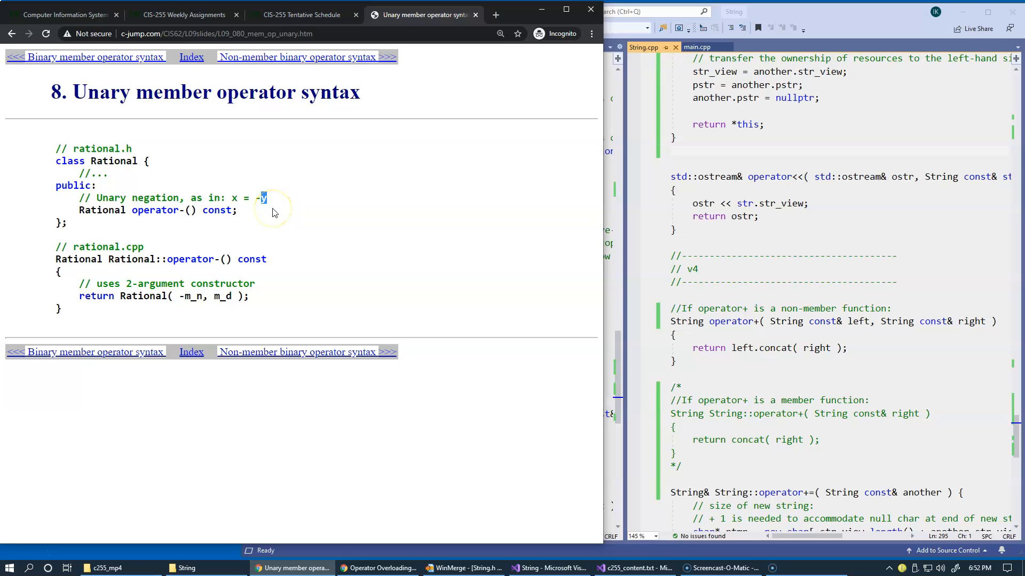
double_click(218, 210)
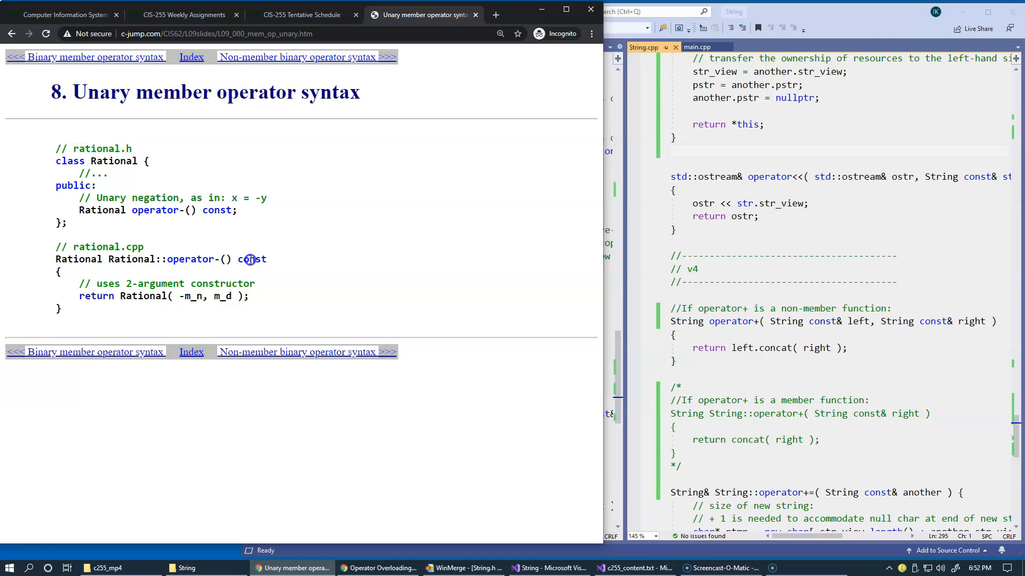
double_click(251, 260)
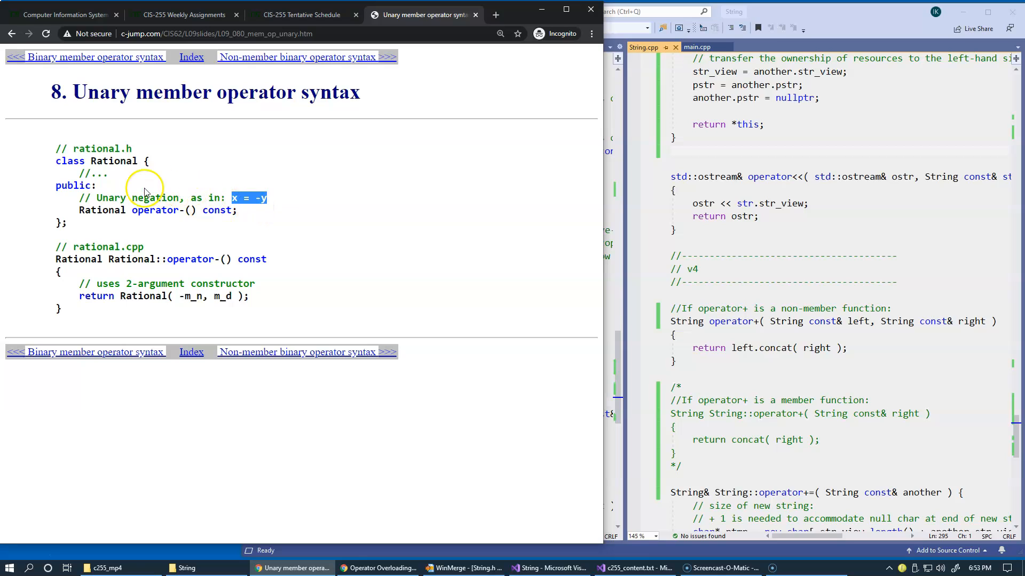
mouse_move(119, 172)
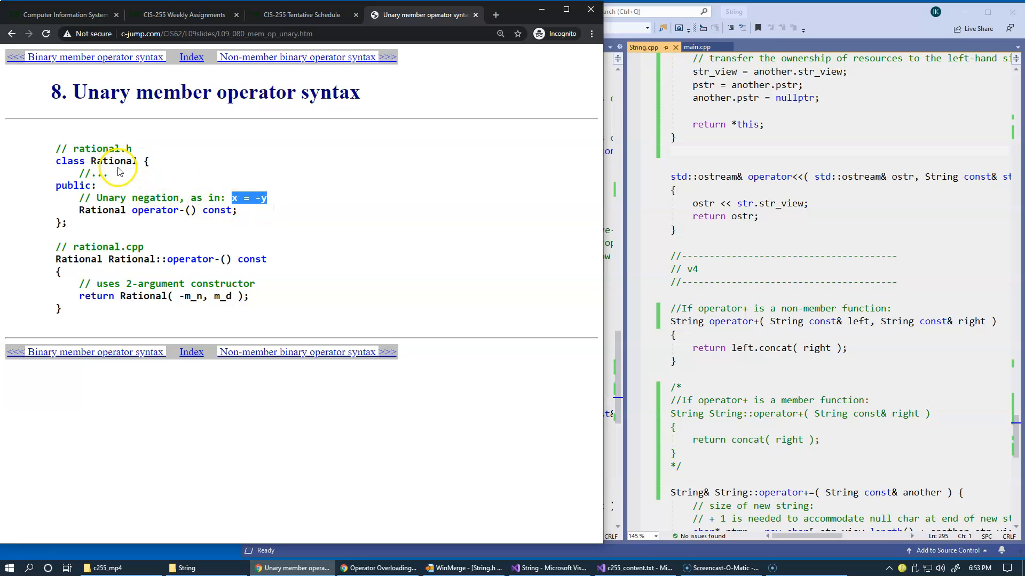
mouse_move(191, 190)
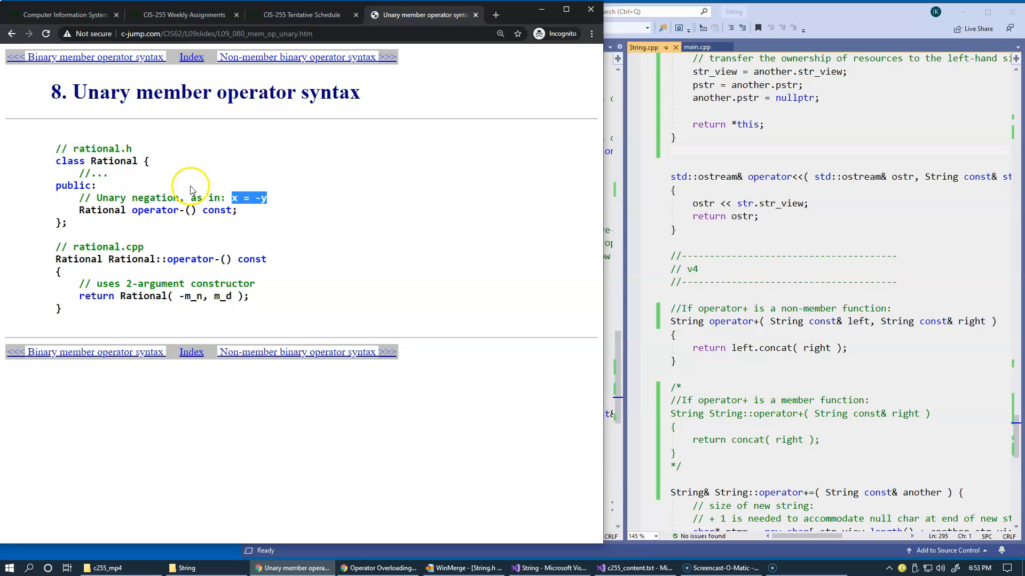
mouse_move(151, 178)
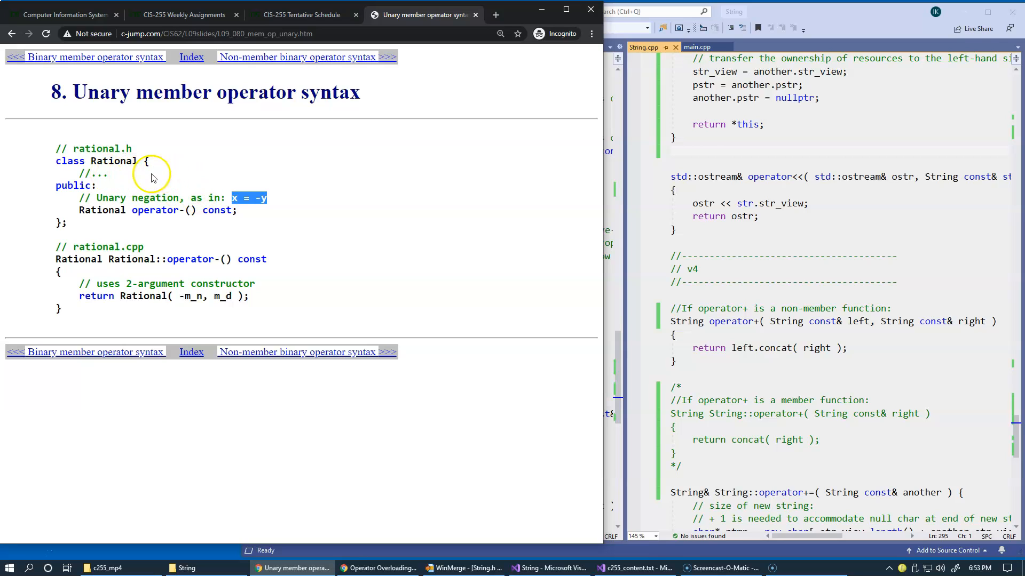
mouse_move(186, 178)
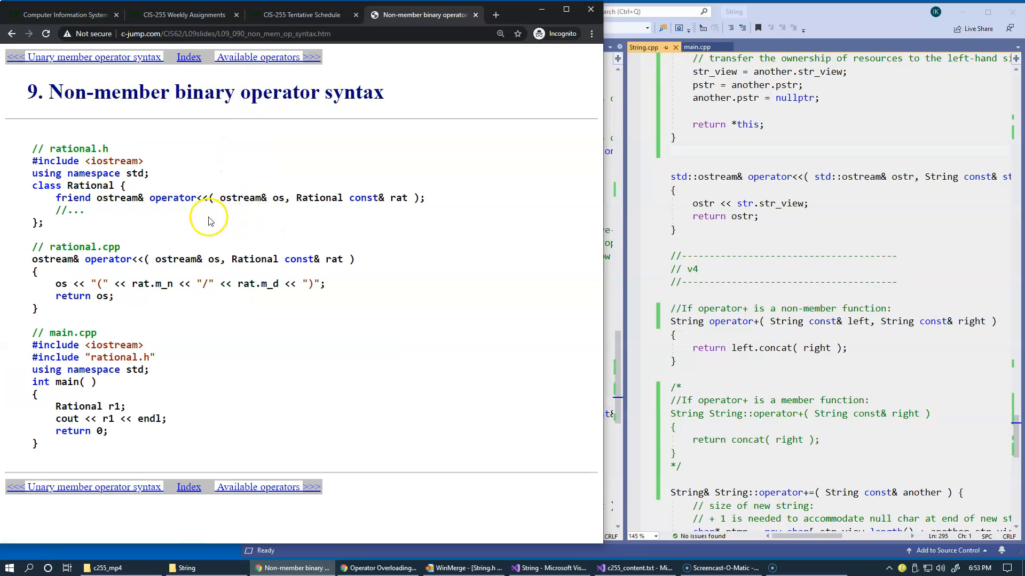
mouse_move(281, 238)
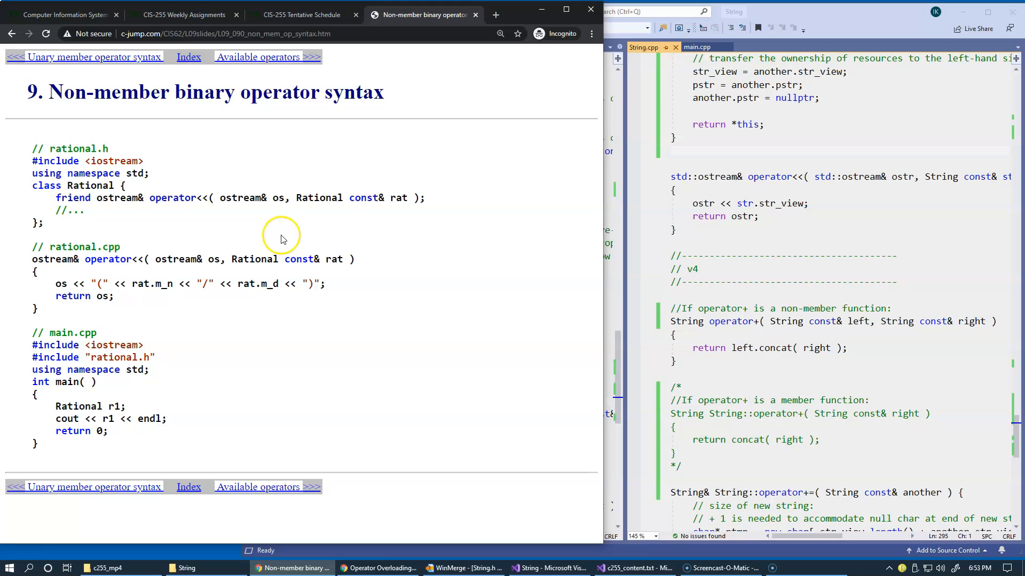
mouse_move(364, 314)
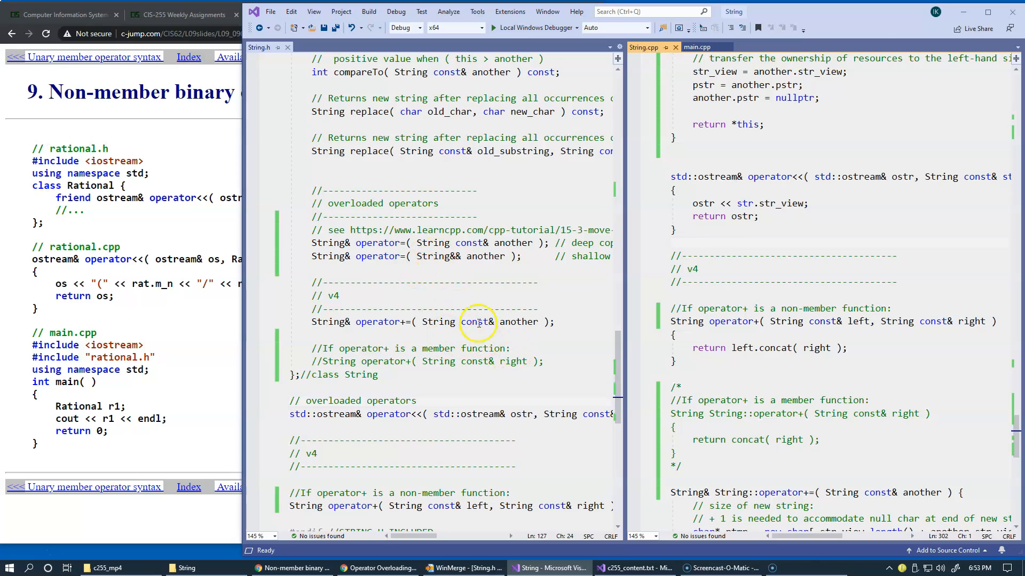
Step: Scroll String.h to the non-member operators and highlight operator<< and its str parameter
scroll("down", 3)
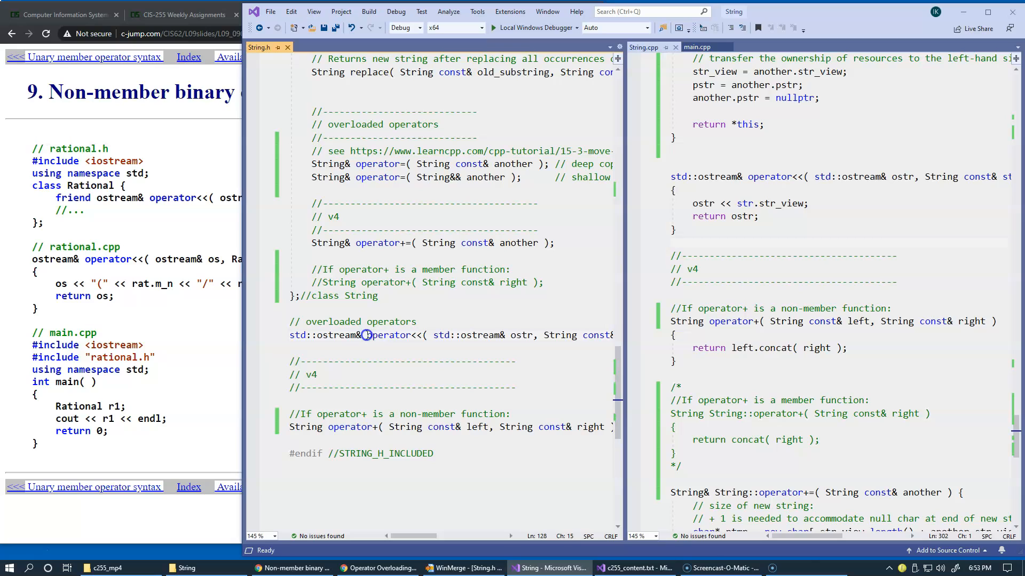
double_click(390, 334)
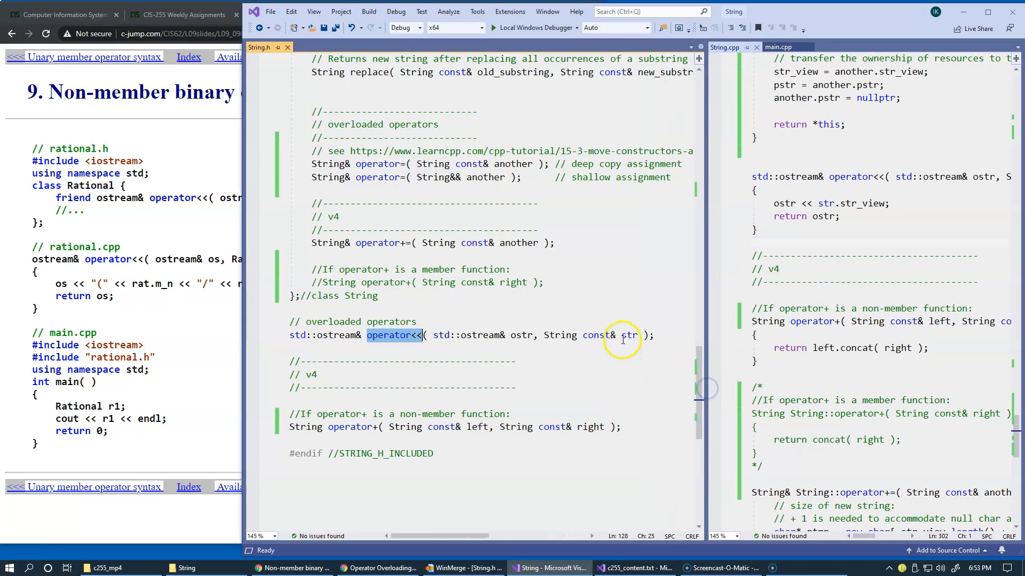
double_click(628, 335)
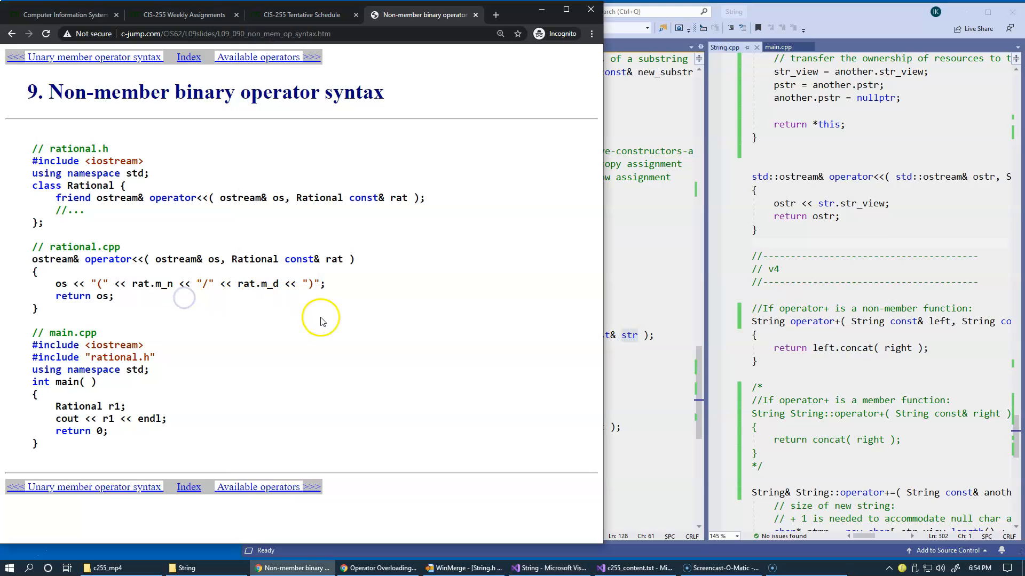
double_click(253, 259)
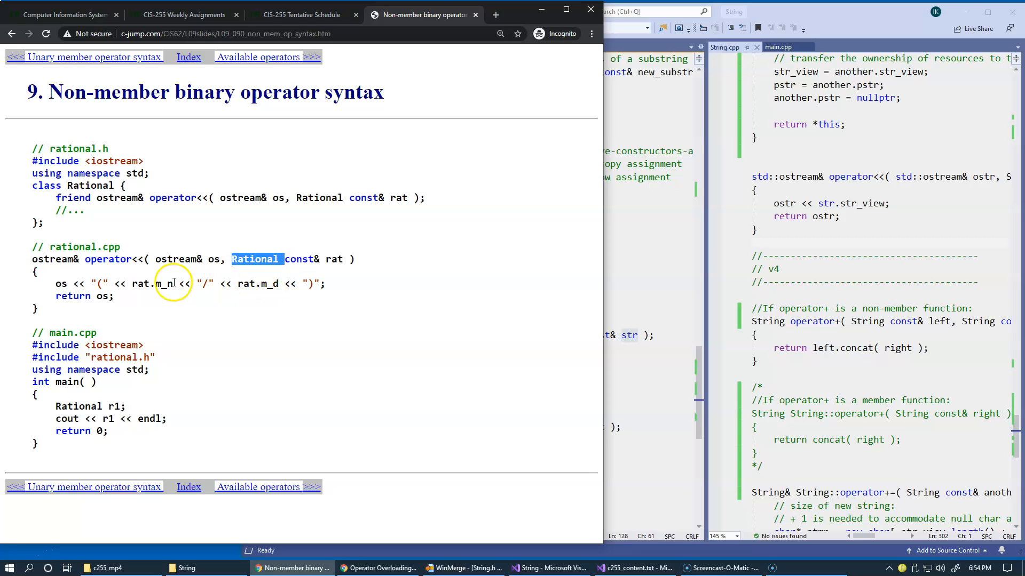
left_click_drag(154, 259, 353, 259)
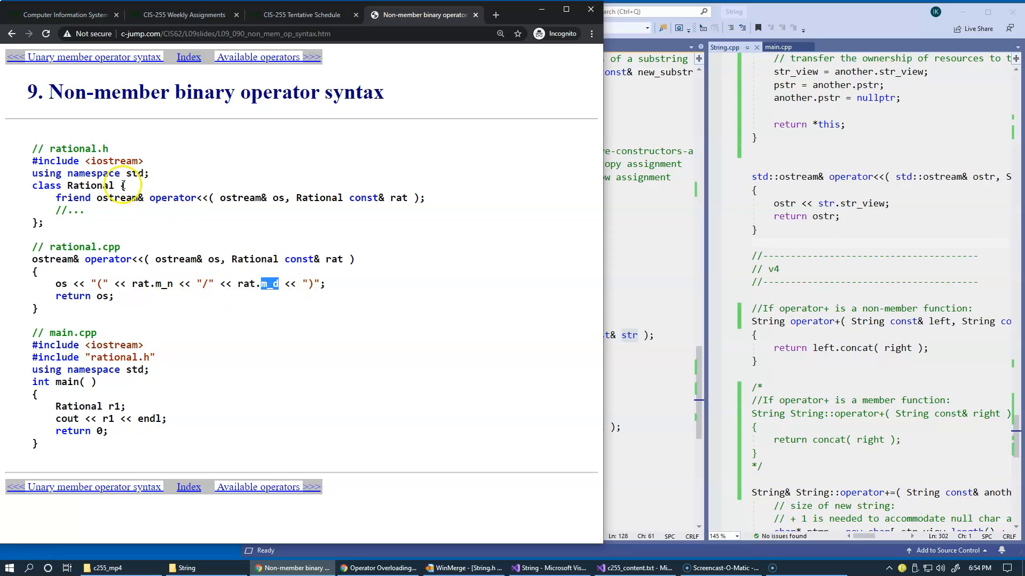
double_click(91, 186)
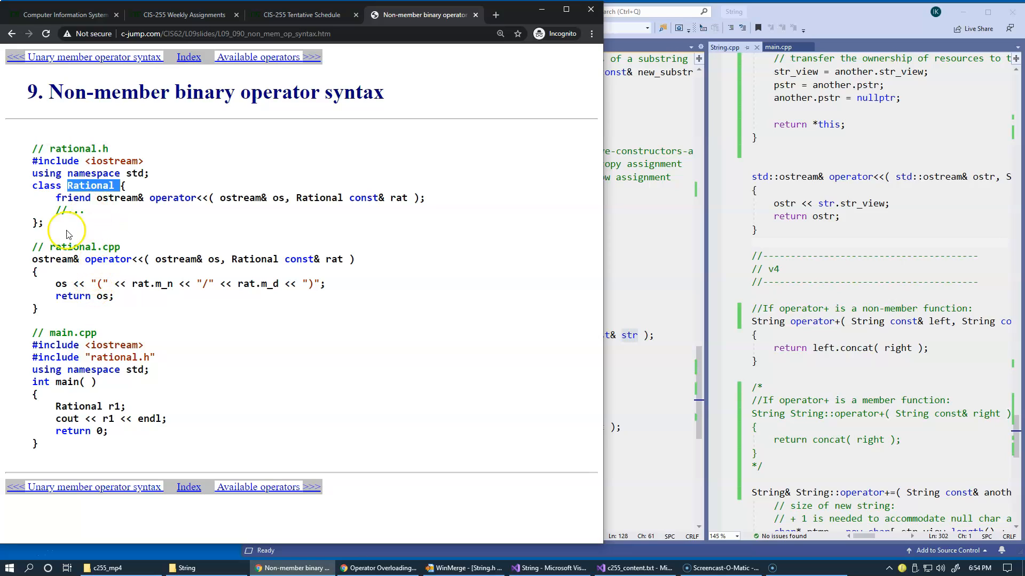
double_click(73, 198)
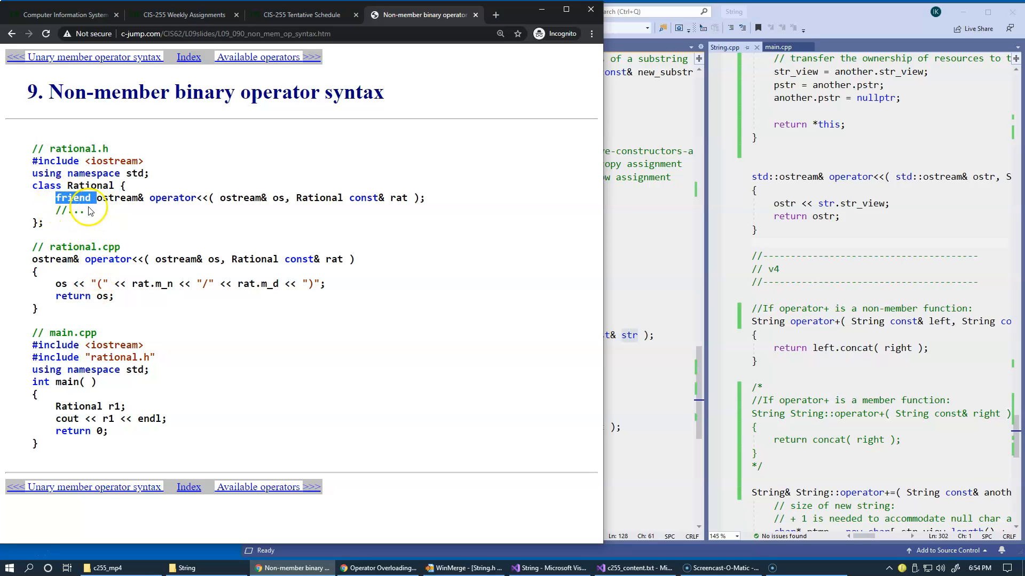
mouse_move(612, 222)
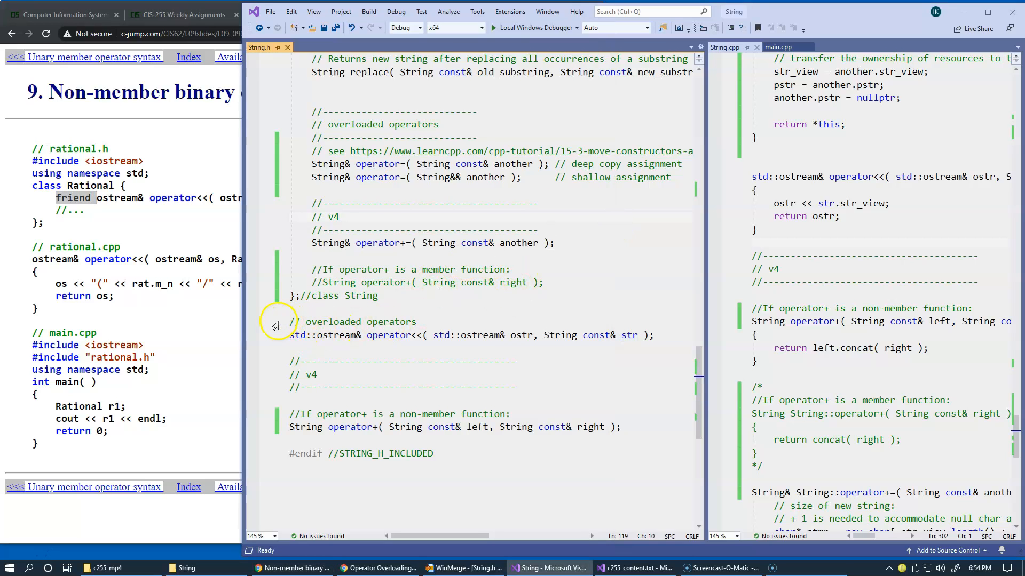
left_click_drag(288, 321, 653, 335)
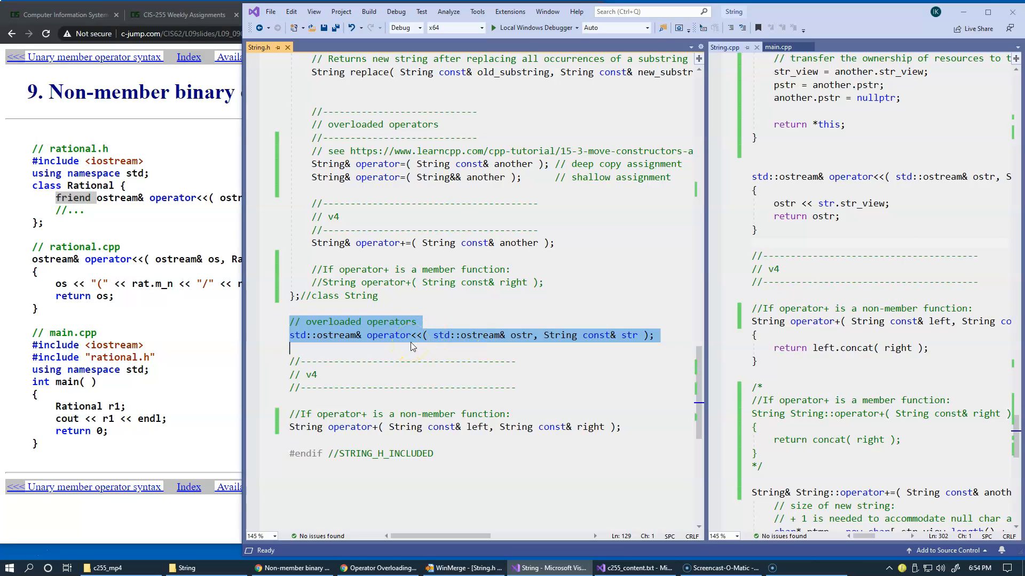
left_click(402, 344)
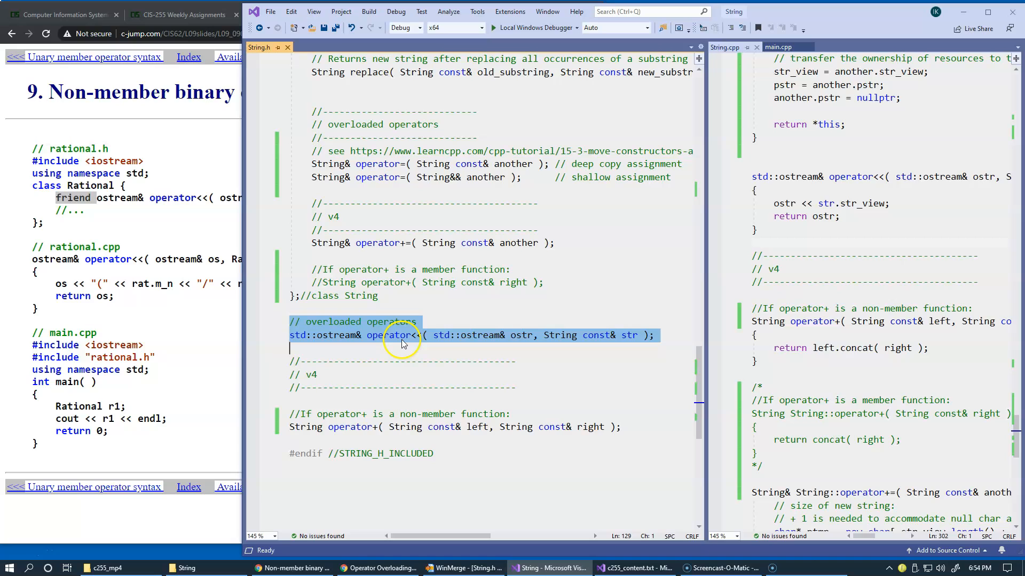